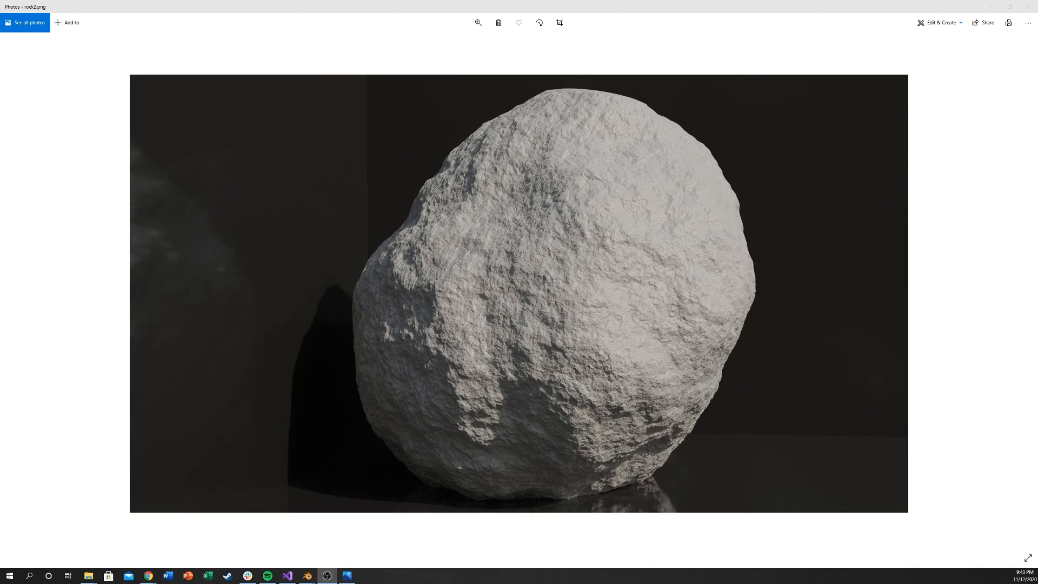
Hide the sidebar and add a Subdivision Surface modifier to the default cube
click(327, 574)
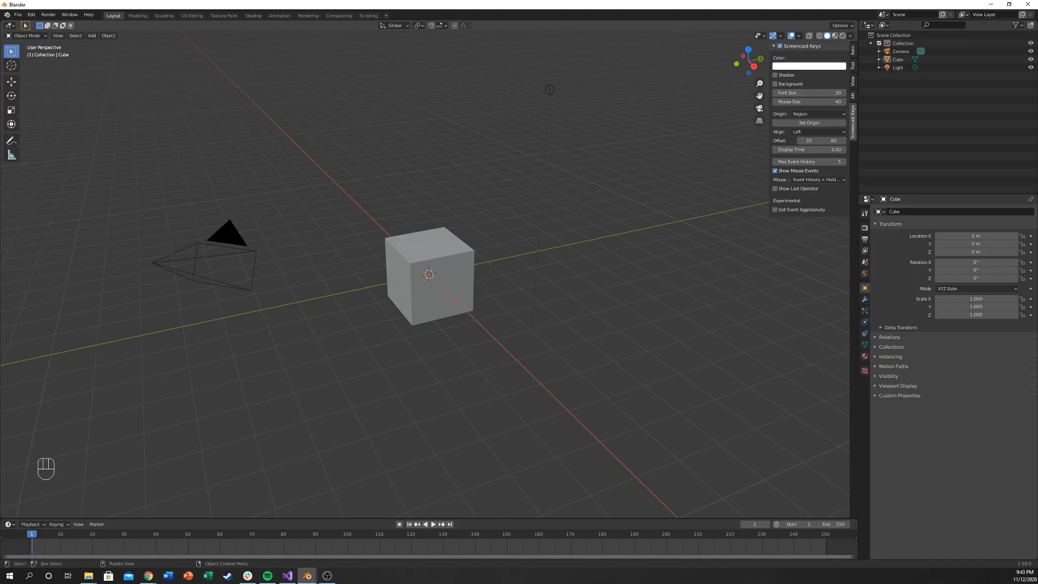
key(n)
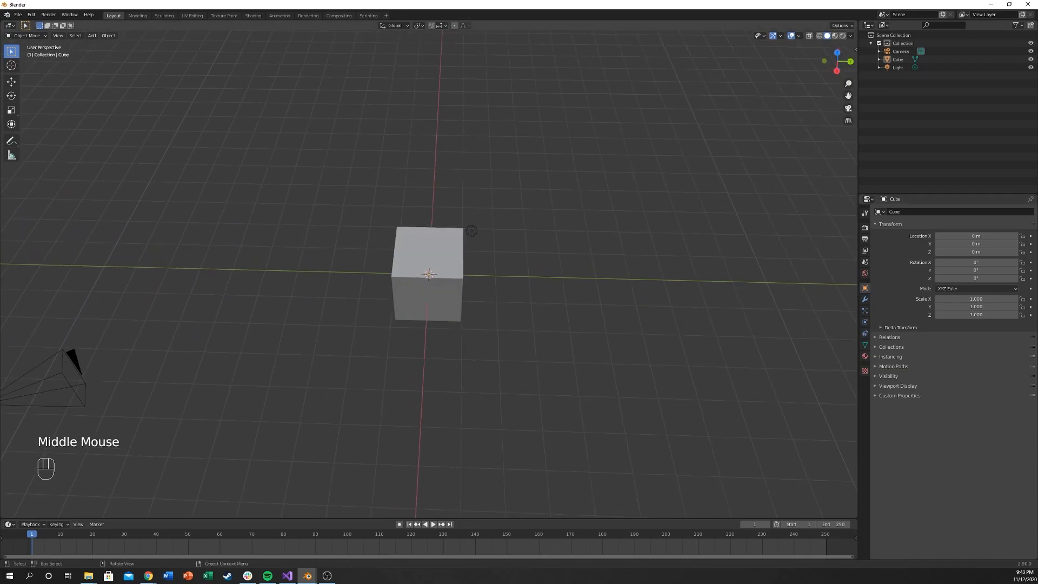
click(865, 299)
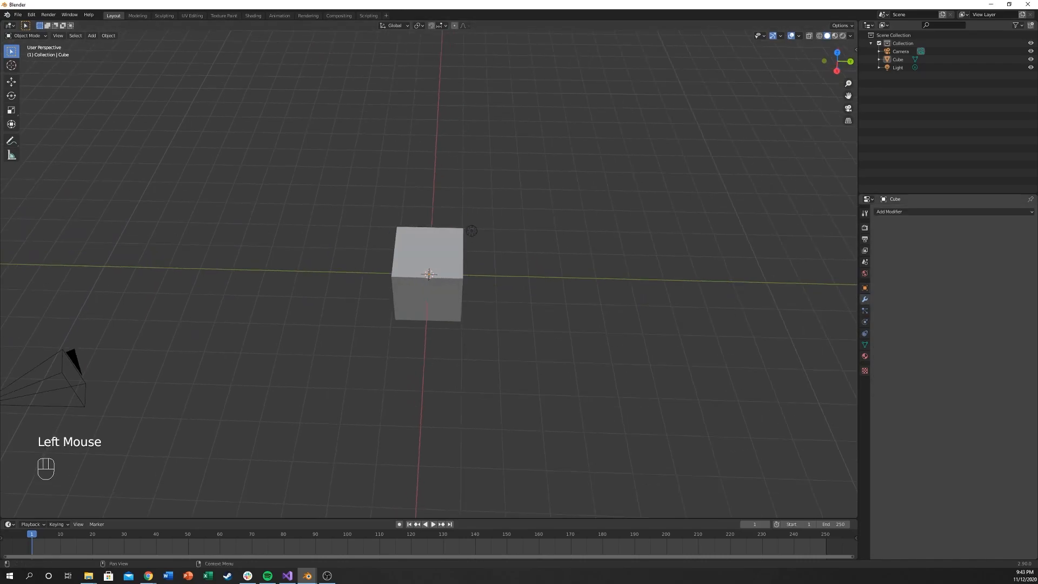
click(889, 211)
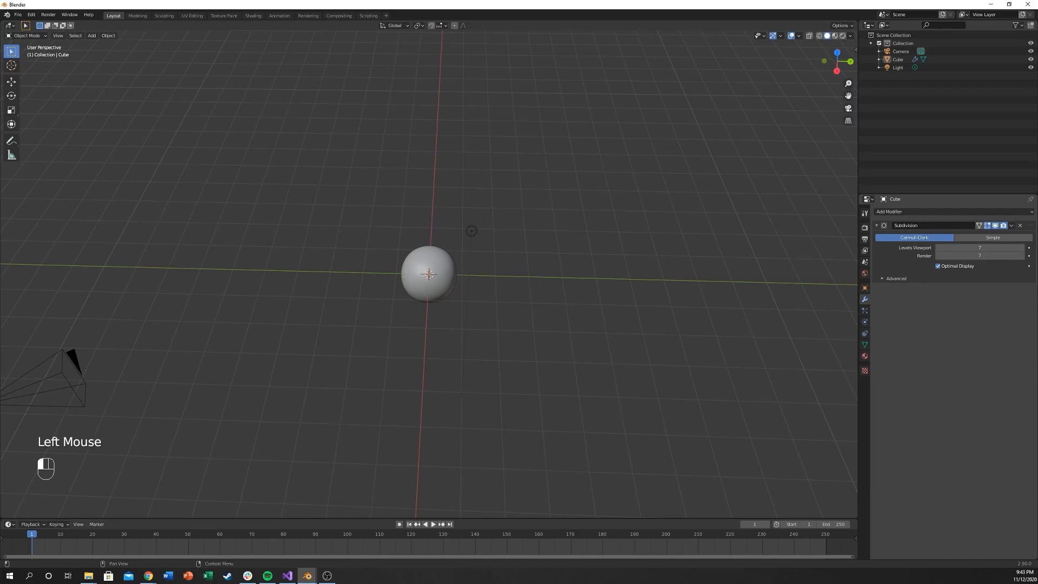
click(980, 246)
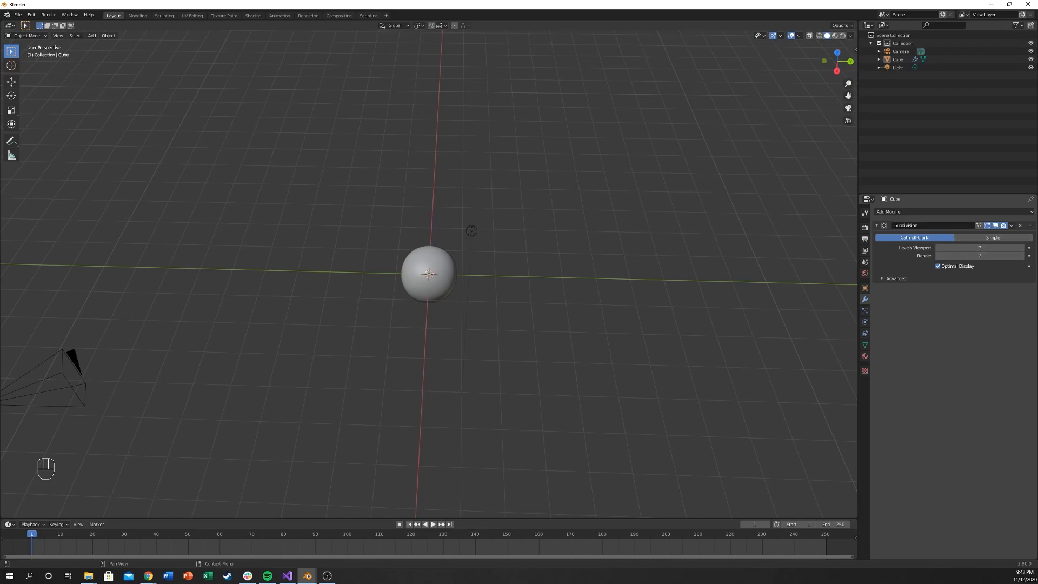
Raise the subdivision levels to round the cube into a sphere and select it
scroll(up, 3)
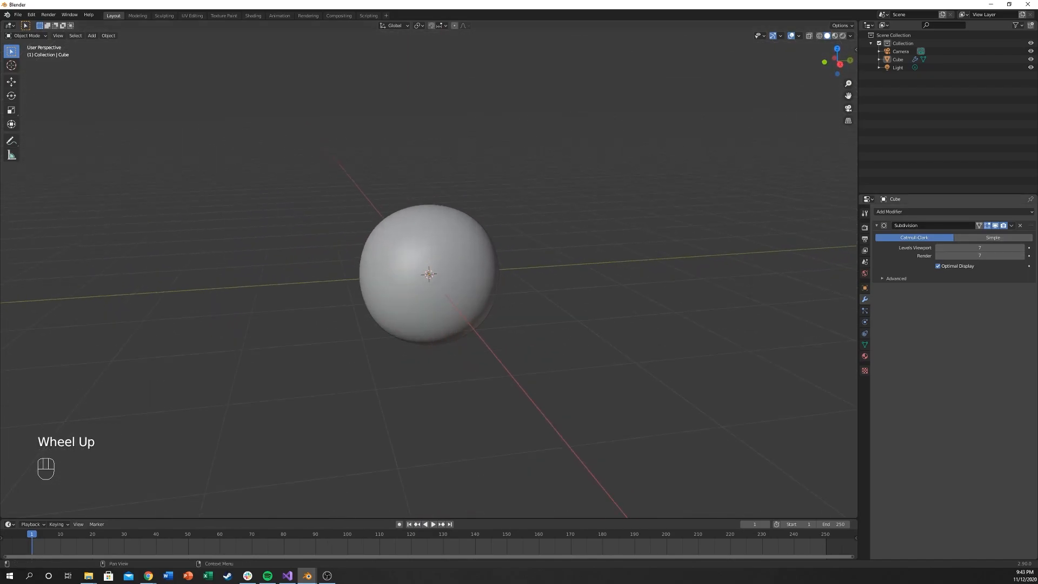
scroll(up, 3)
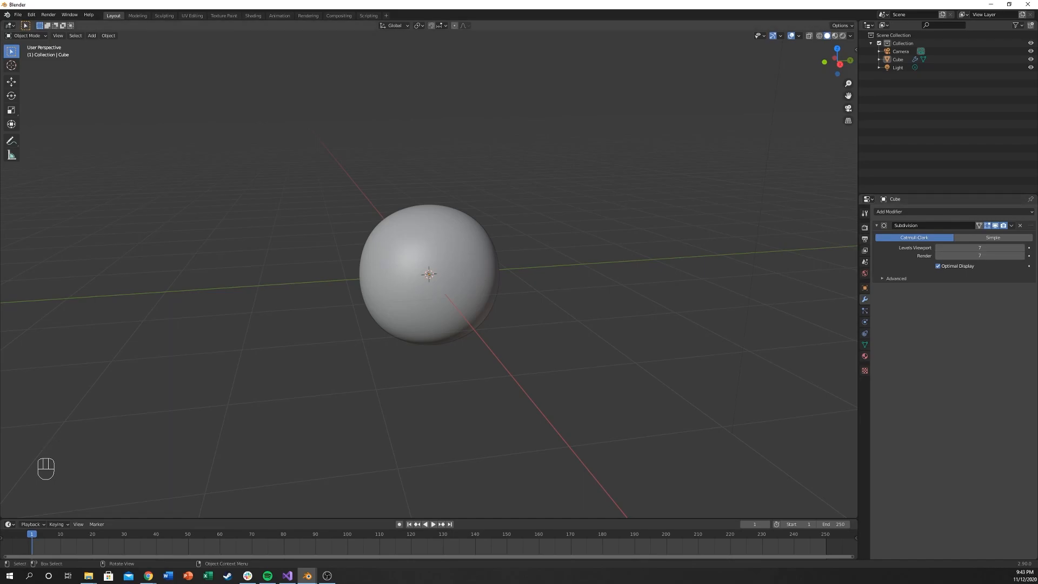
click(429, 274)
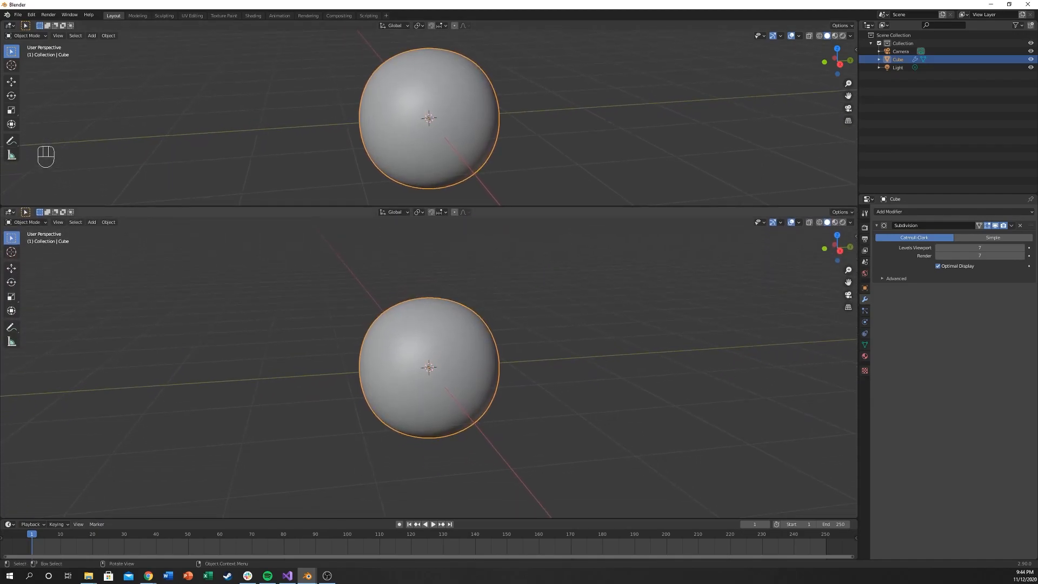
Turn the lower area into a Shader Editor and add a Noise Texture for displacement
click(8, 222)
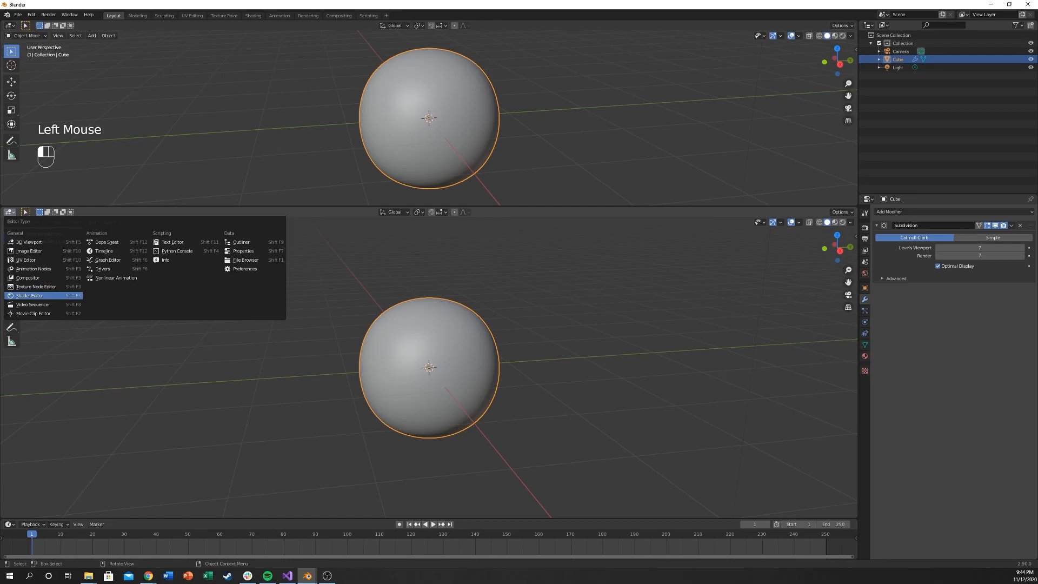
click(29, 295)
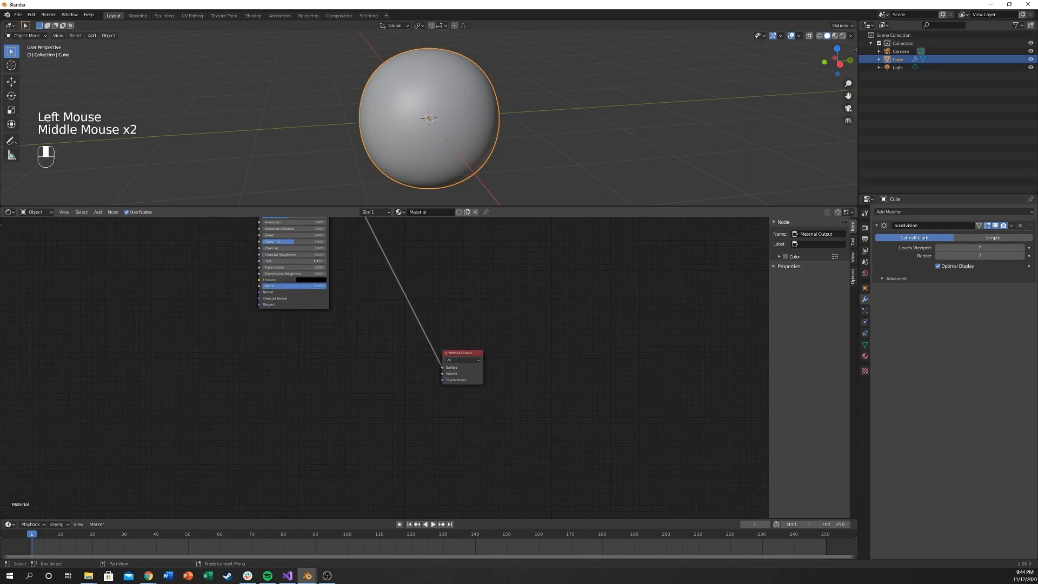
text(noi)
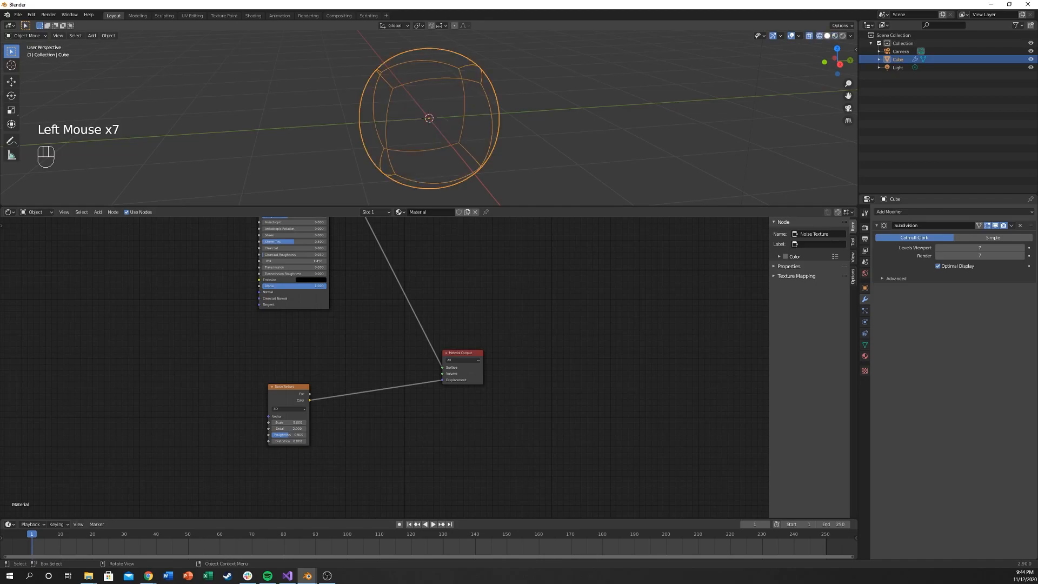
Use Rendered view with Cycles and set the material to Displacement and Bump
click(835, 34)
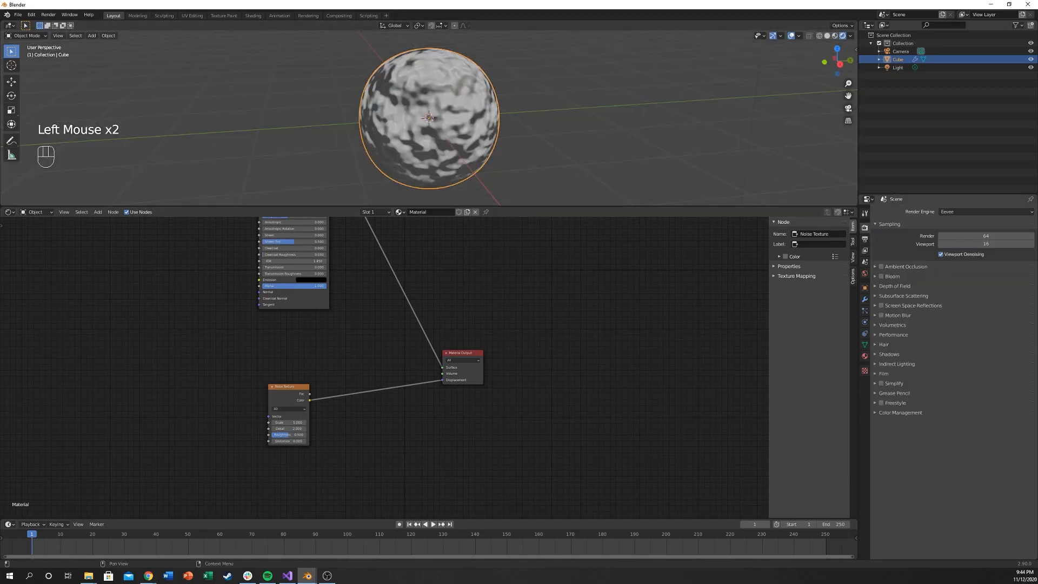
click(985, 212)
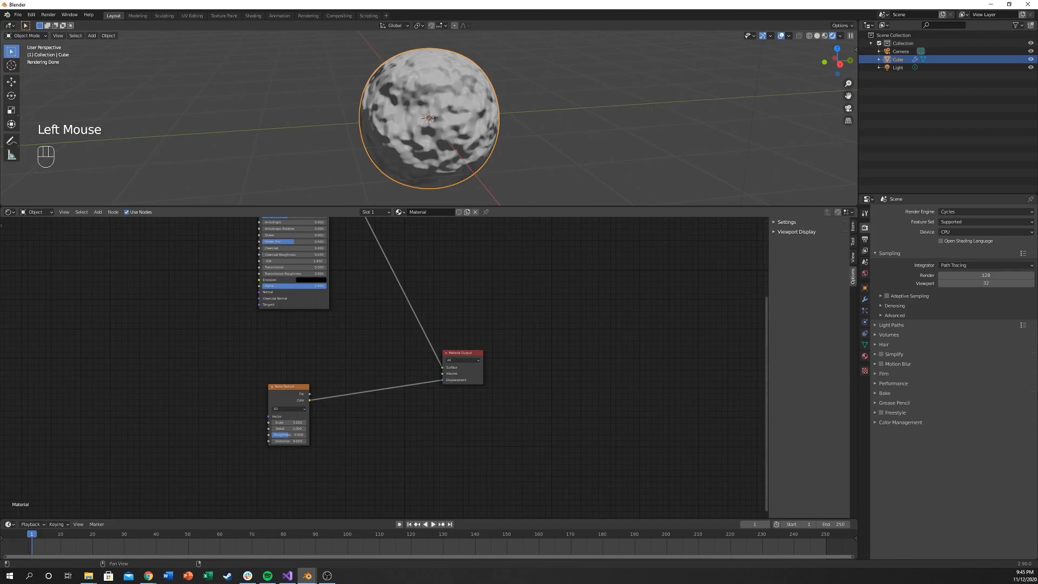
click(786, 222)
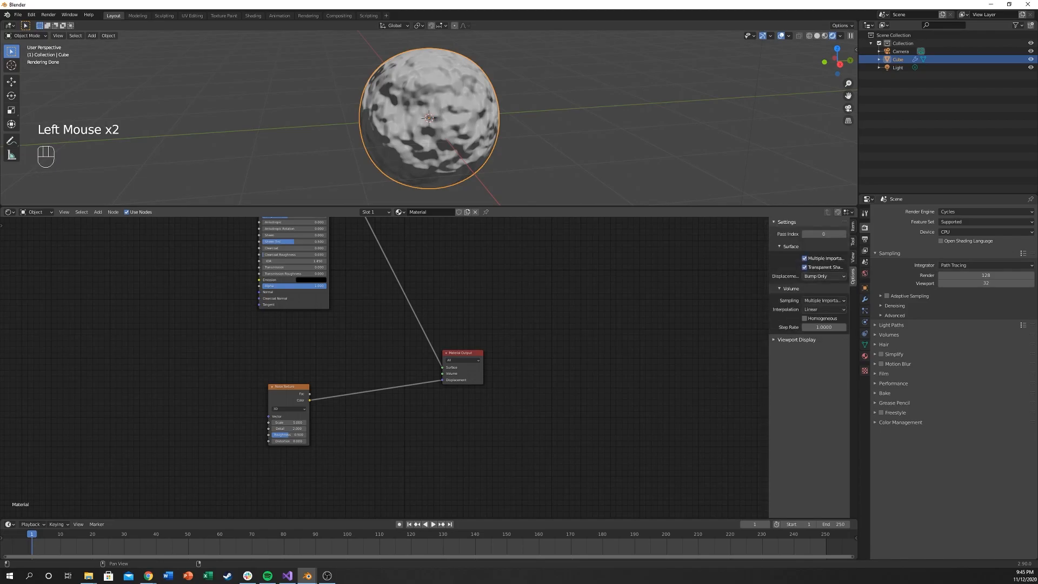
click(824, 276)
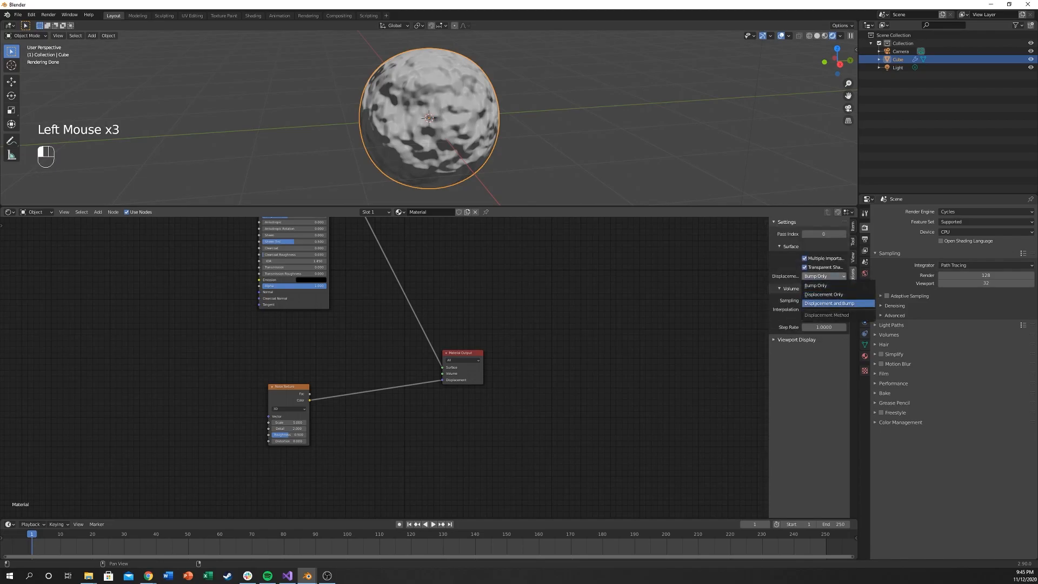
click(836, 303)
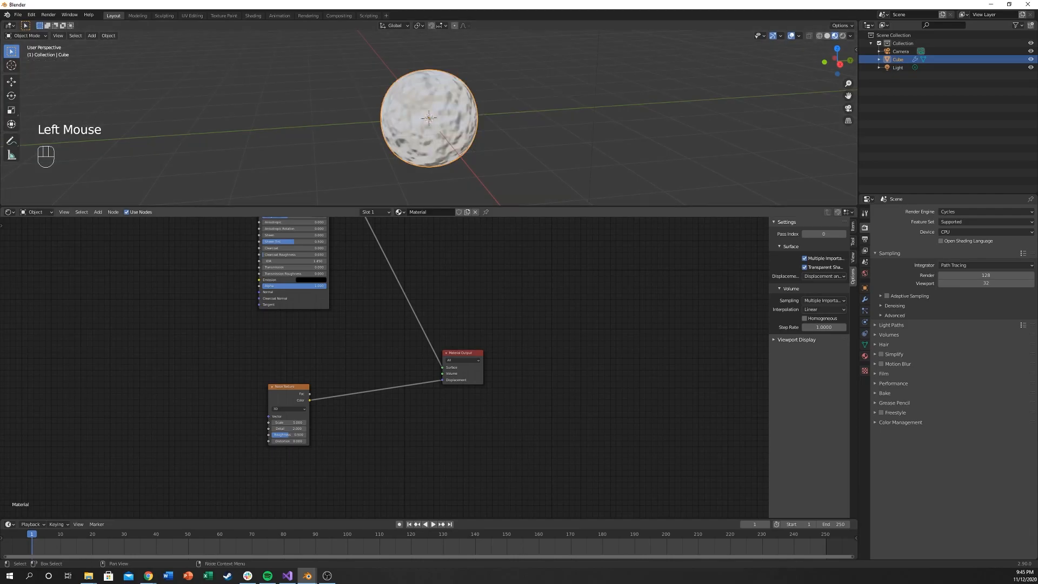
Toggle the render engine to Eevee and back to Cycles to refresh the render
click(984, 220)
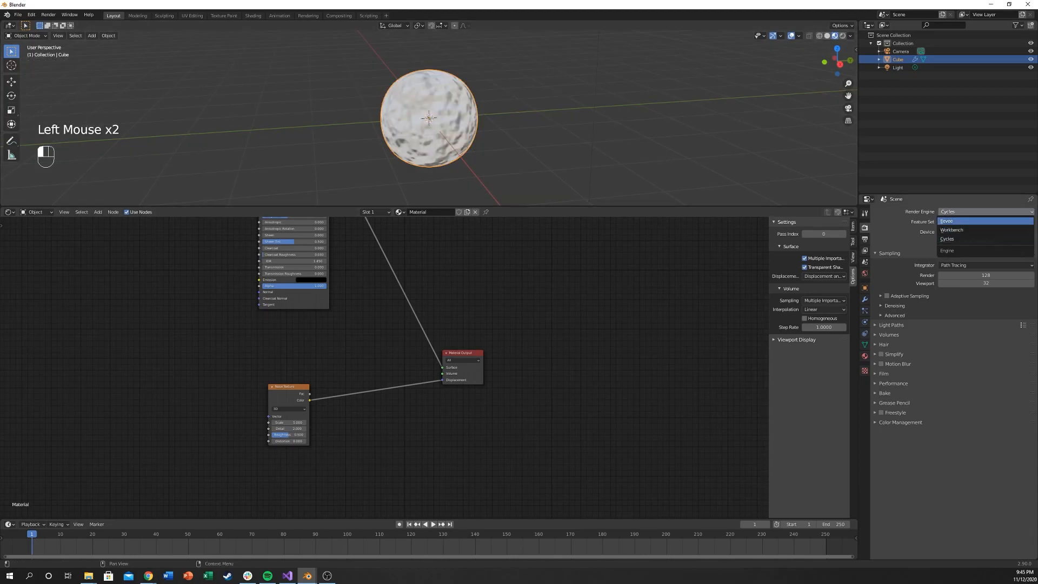
click(948, 220)
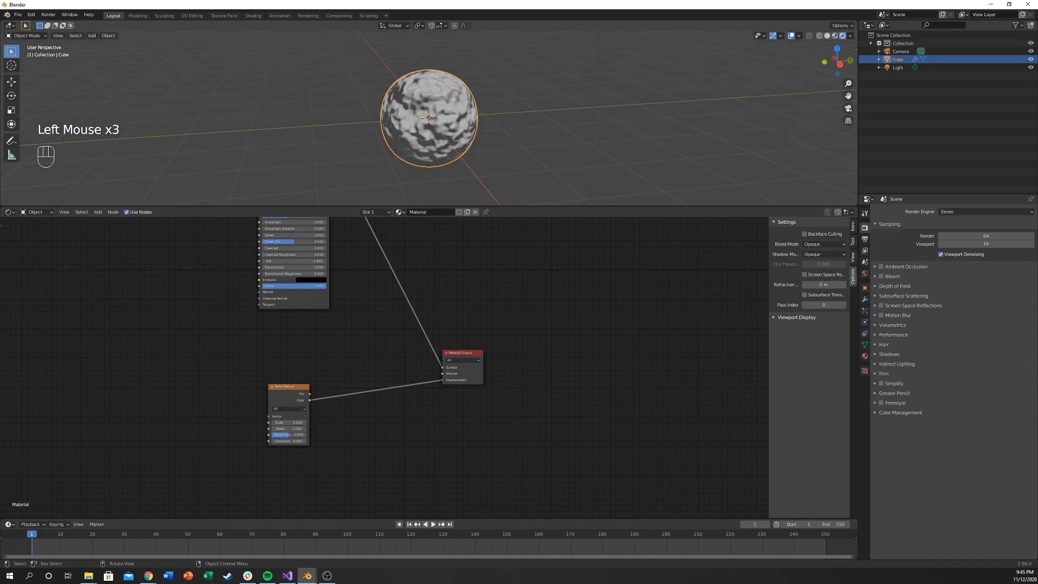
click(984, 211)
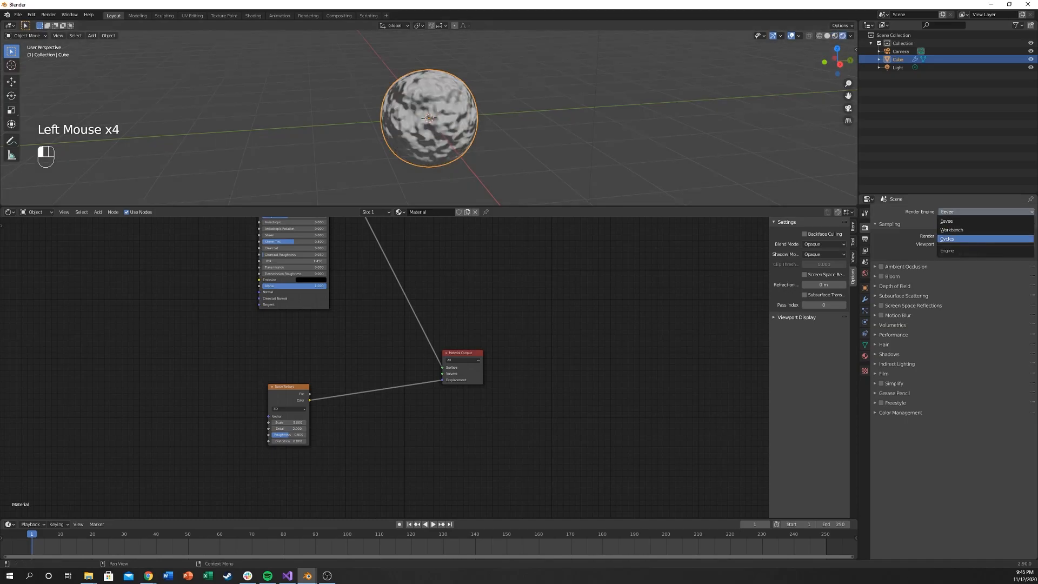
click(947, 238)
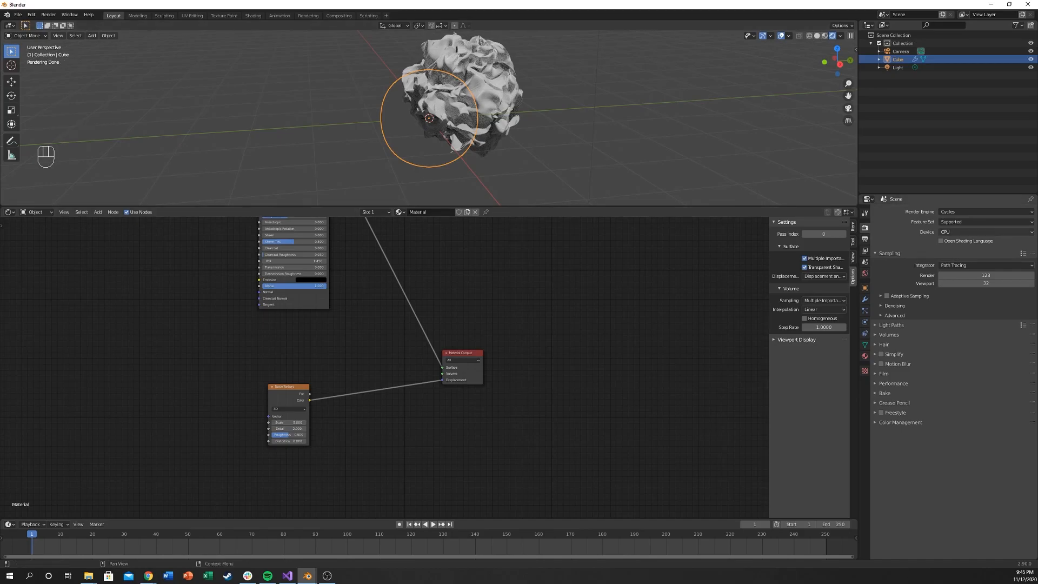
Use GPU Compute, add a Displacement node and lower the Noise Texture scale to about 0.9
click(983, 232)
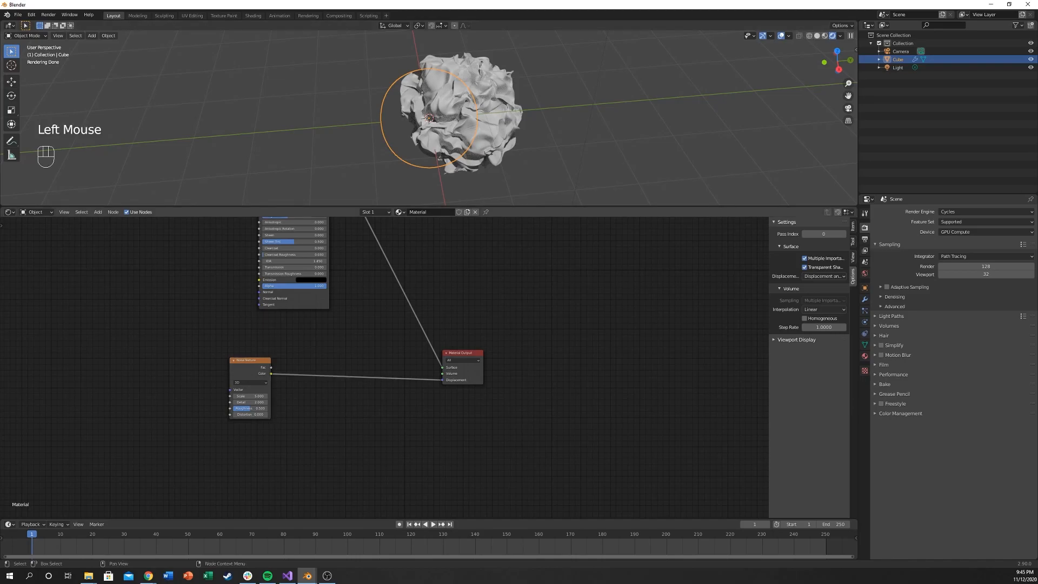
key(shift+a)
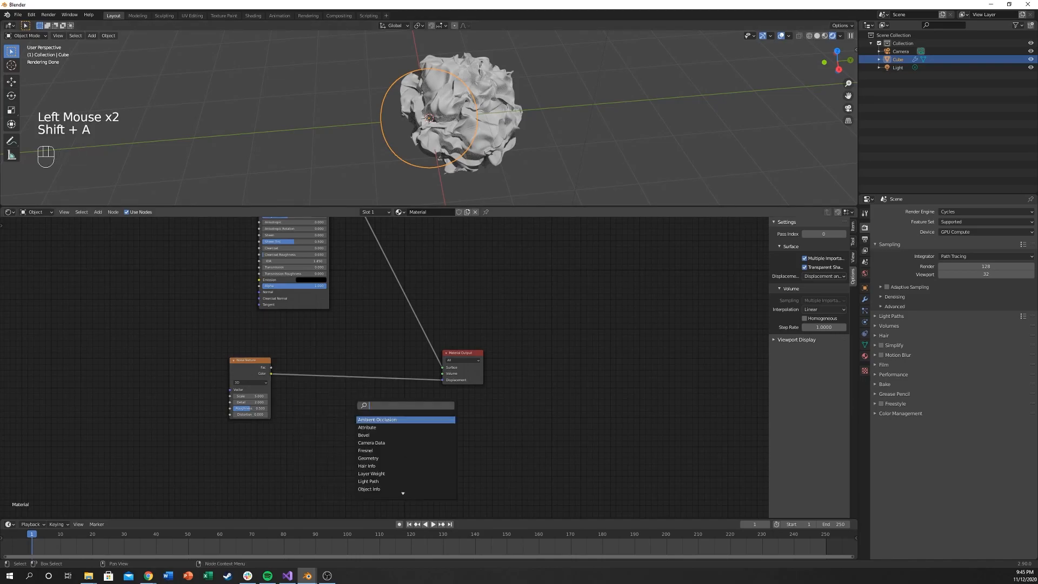
text(d)
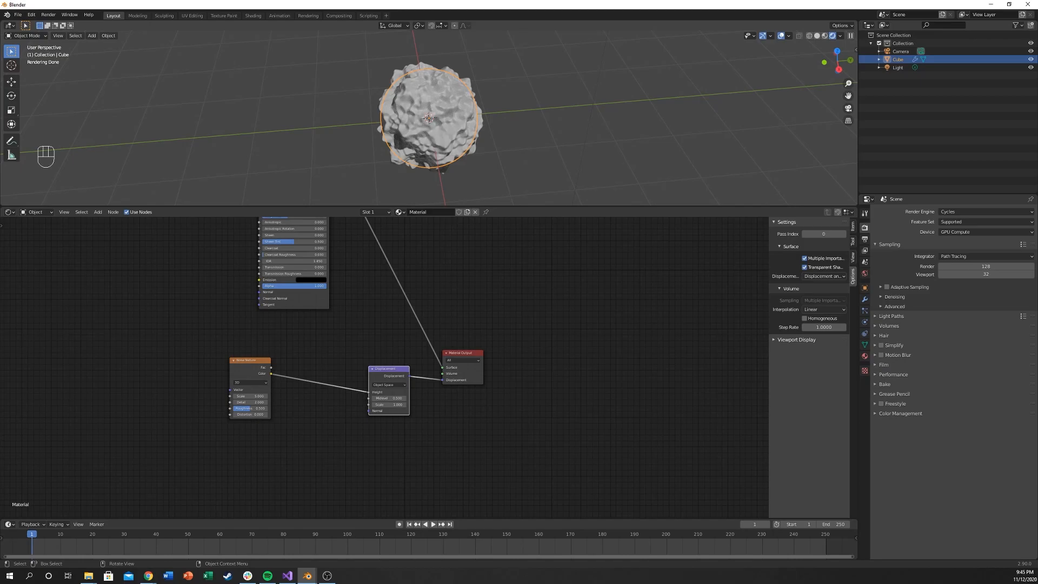
scroll(up, 3)
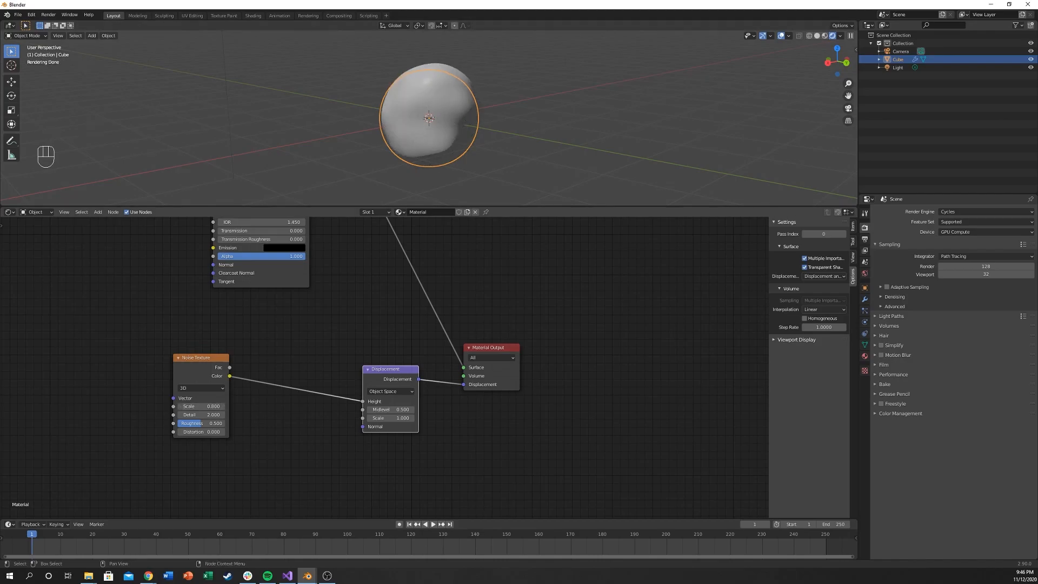
click(200, 405)
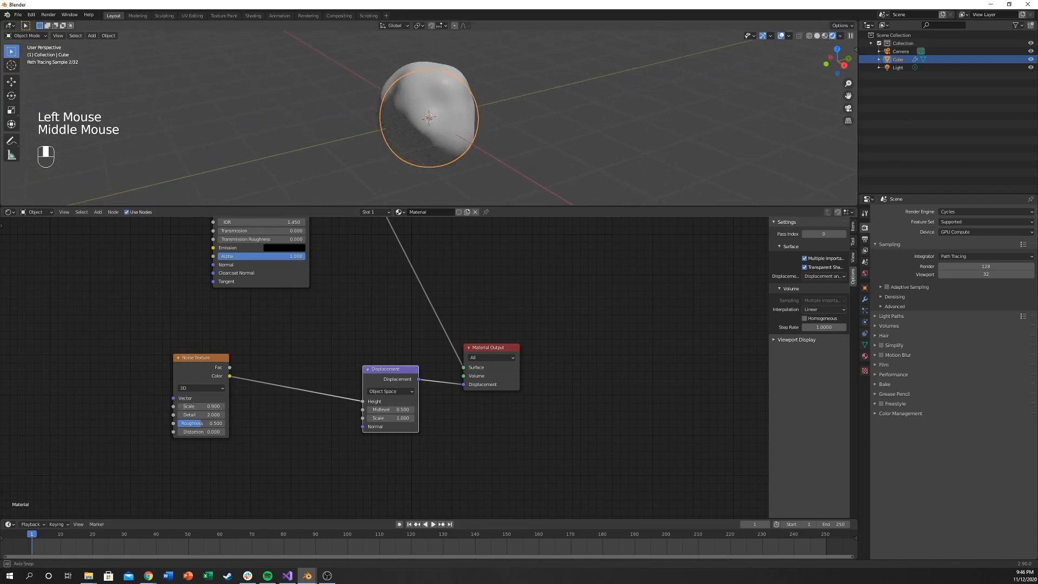
scroll(up, 3)
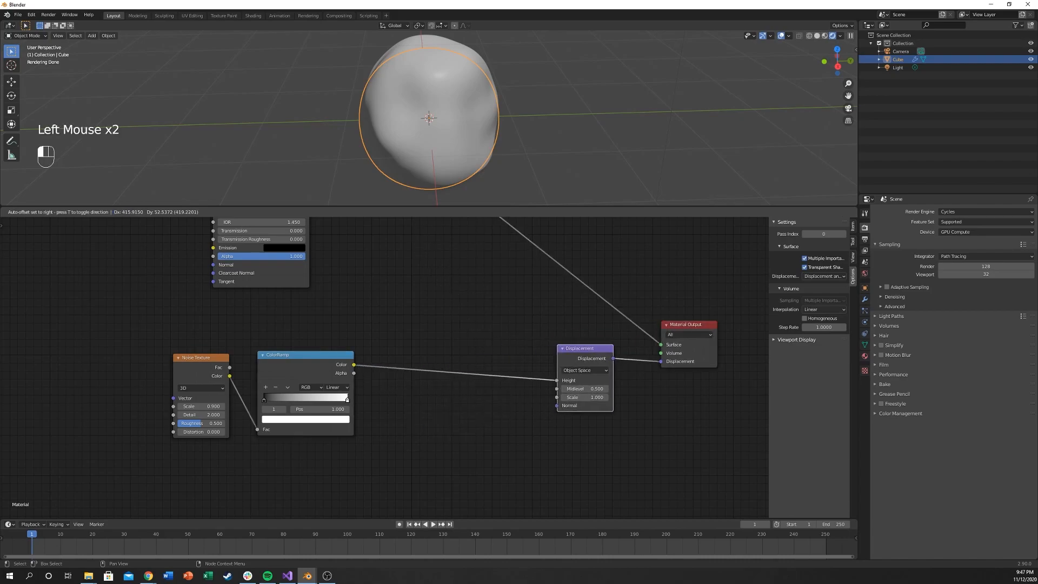
Keep the Noise Texture feeding the ColorRamp into the Displacement height
scroll(down, 3)
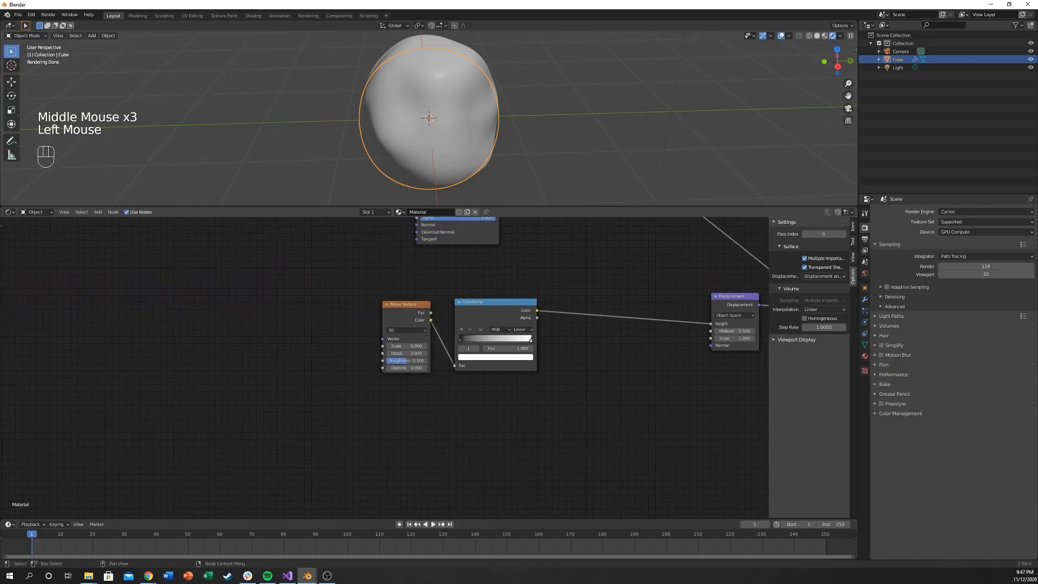
Add a second Noise Texture feeding the first one's Vector input
key(shift+a)
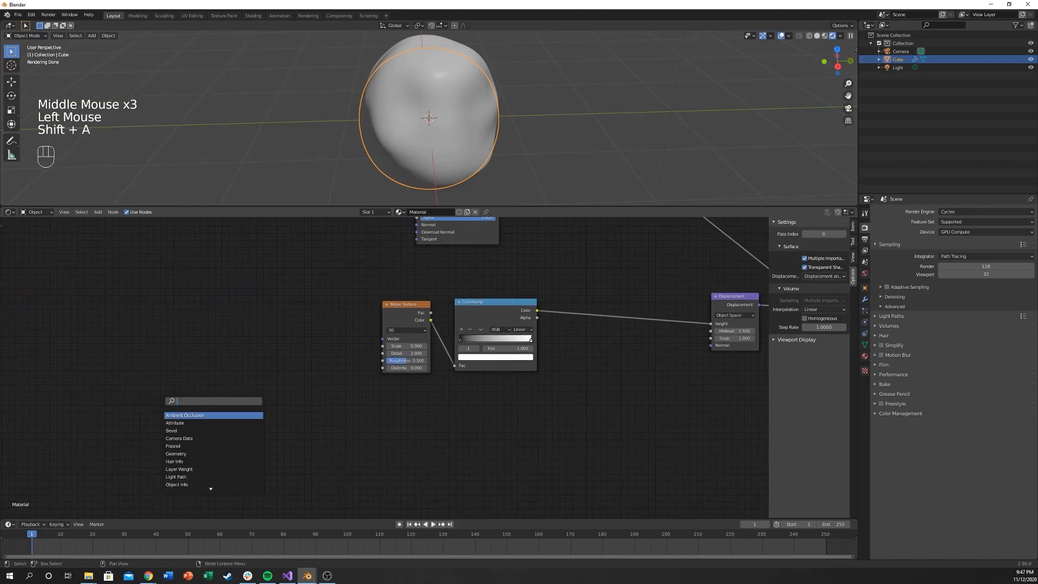
text(noise)
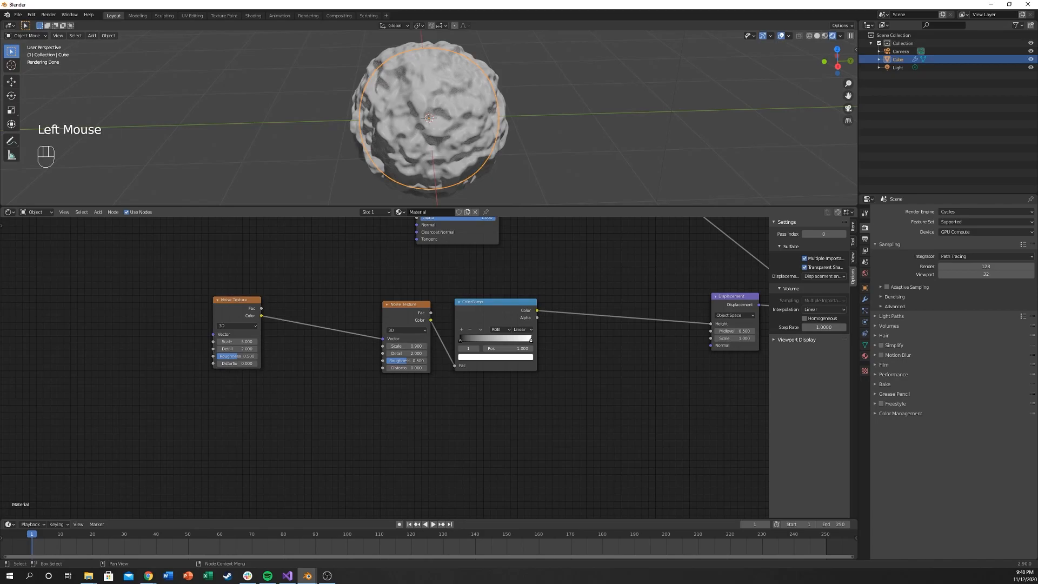
Add Mapping and Texture Coordinate nodes driving the noise chain with detail 16
key(shift+a)
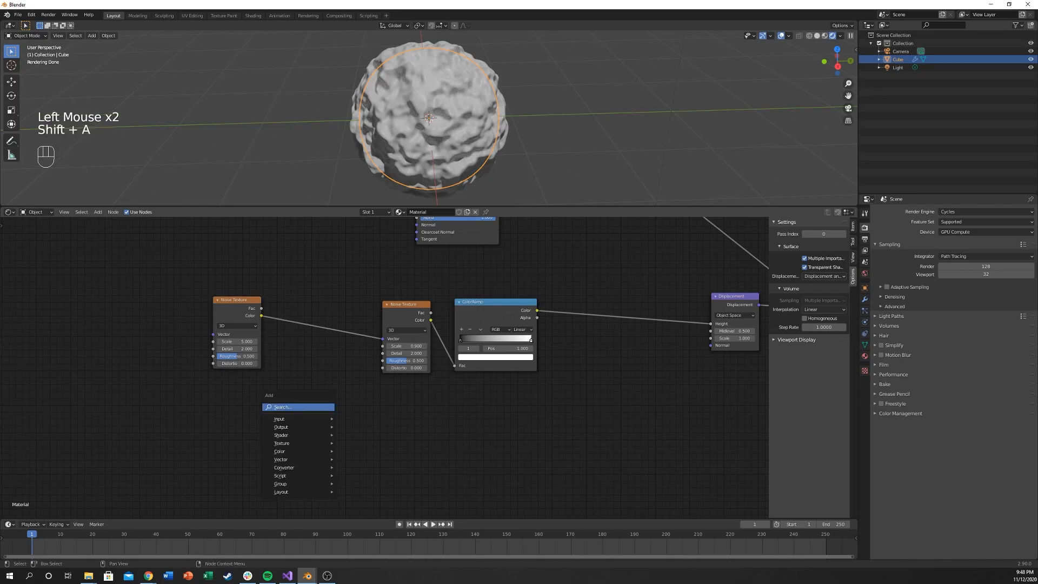
text(map)
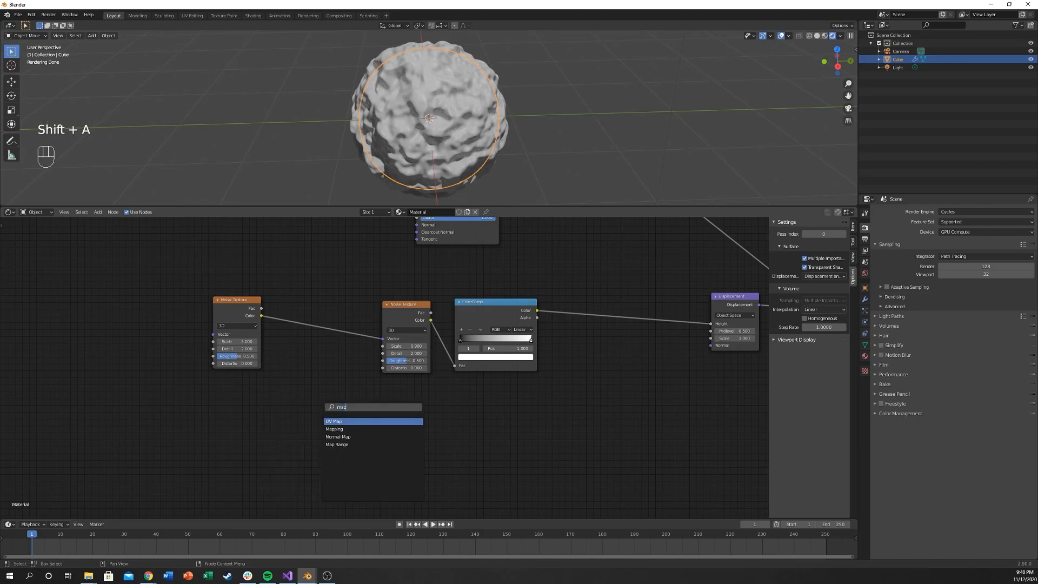
click(334, 428)
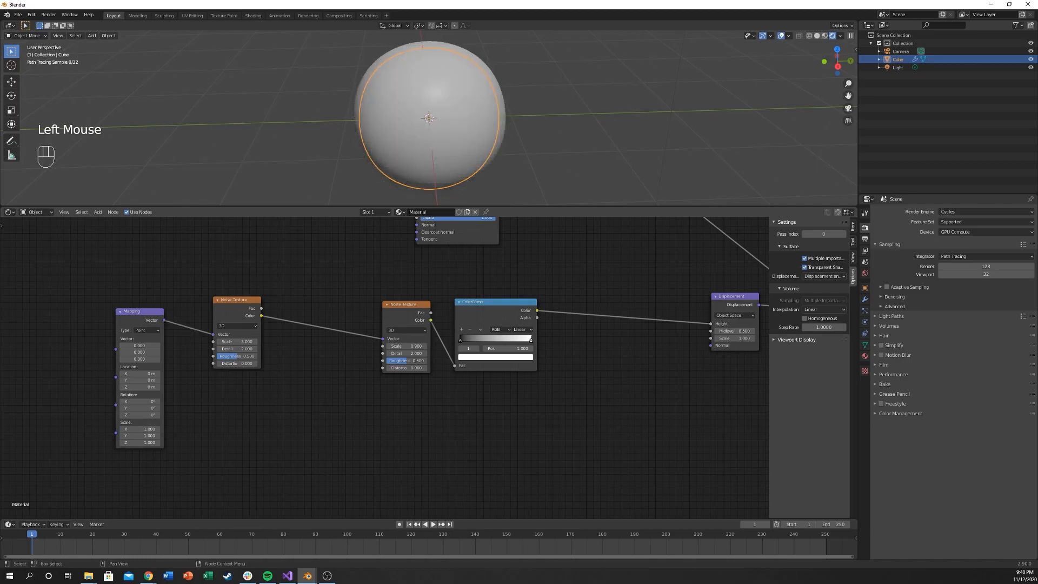
key(shift+a)
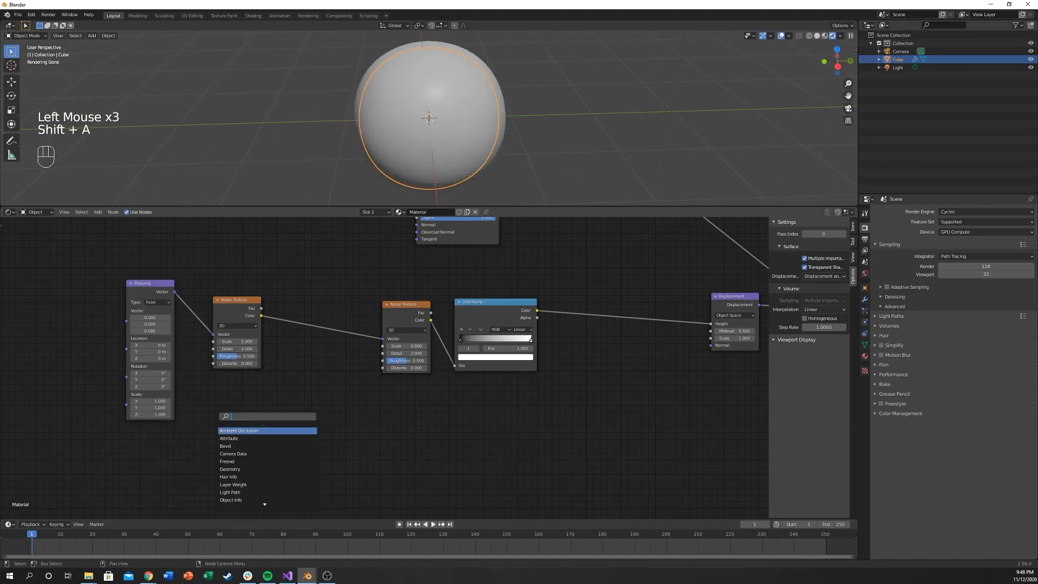
text(texture)
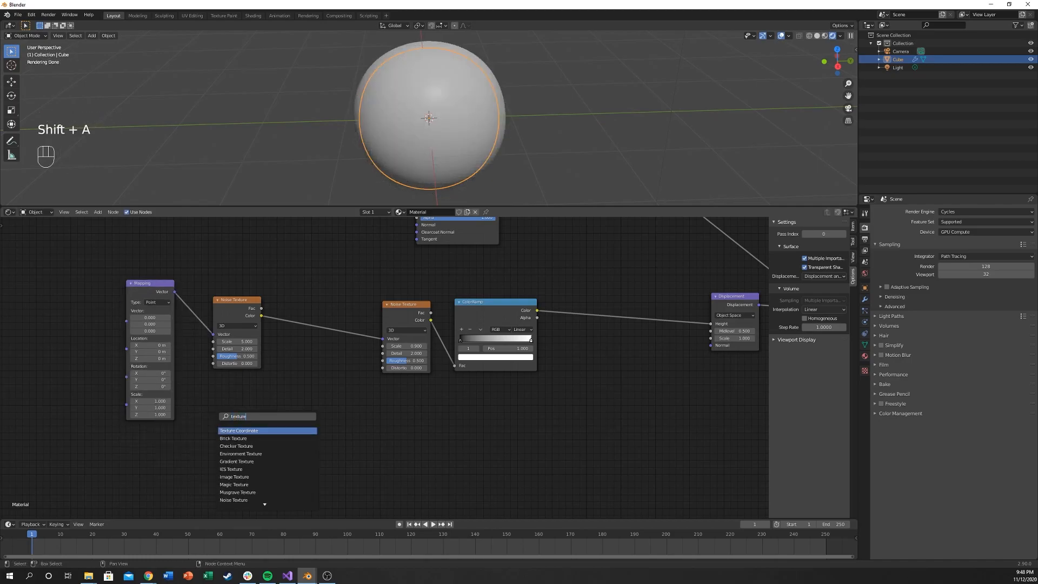
click(240, 430)
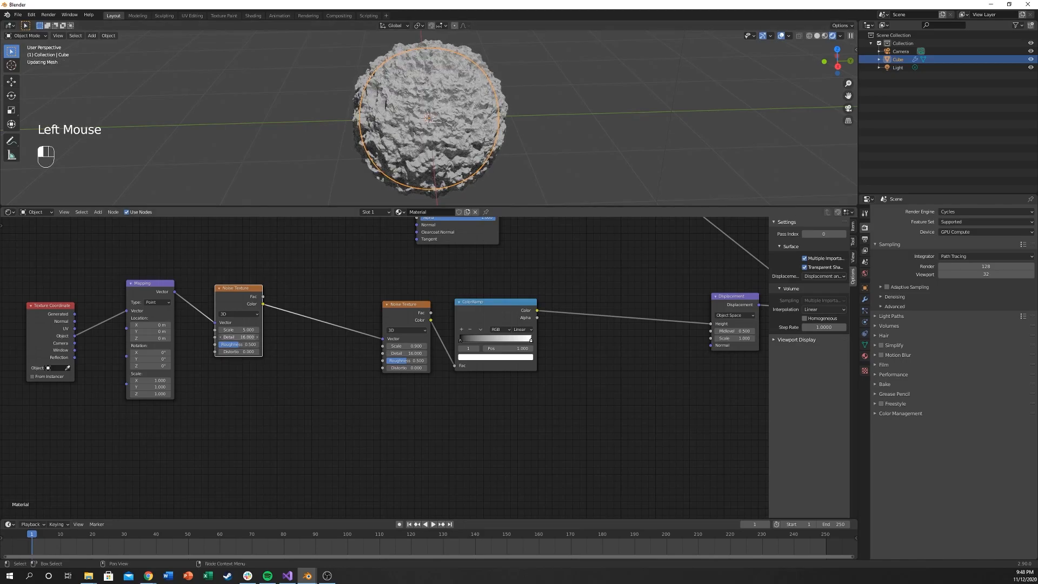
scroll(up, 3)
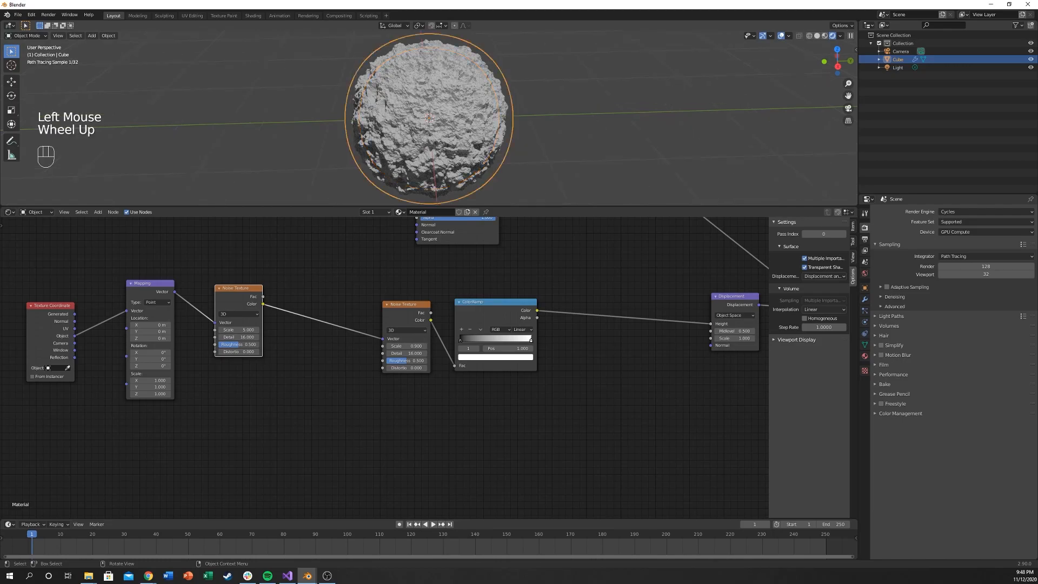
scroll(down, 3)
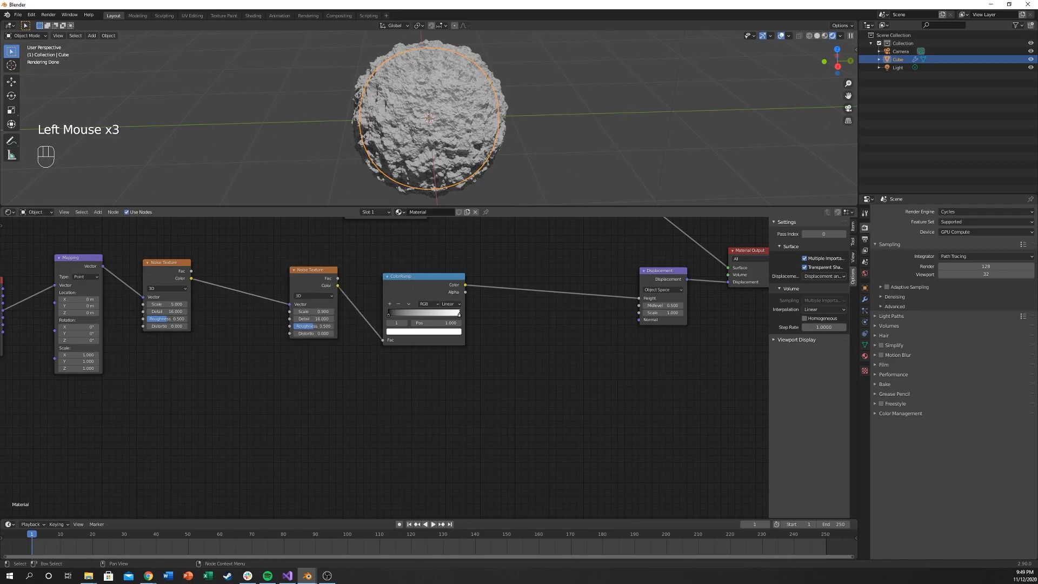
Add another Noise Texture with its own ColorRamp below the main chain
key(shift+a)
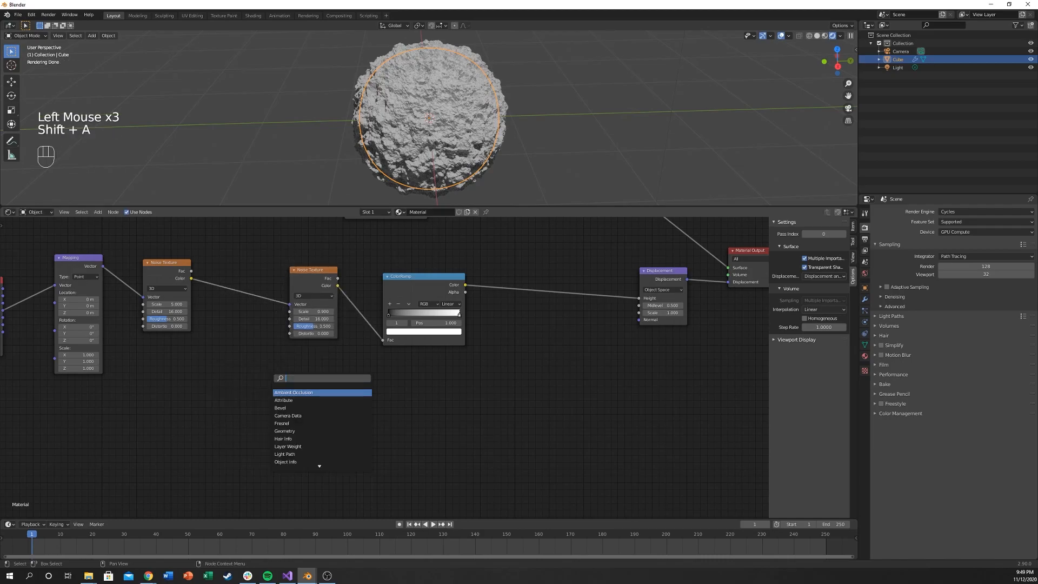
text(t)
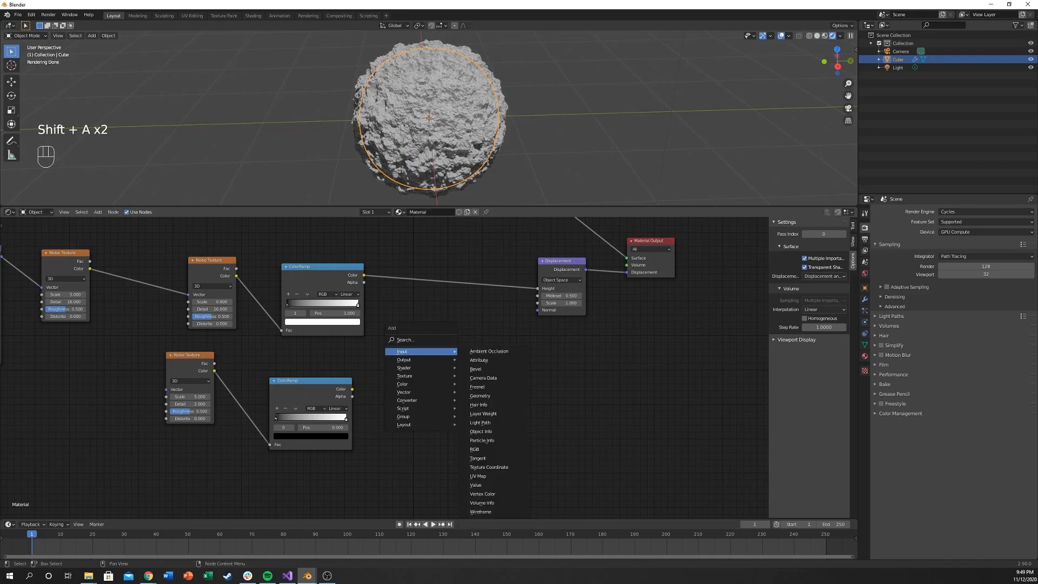
click(401, 350)
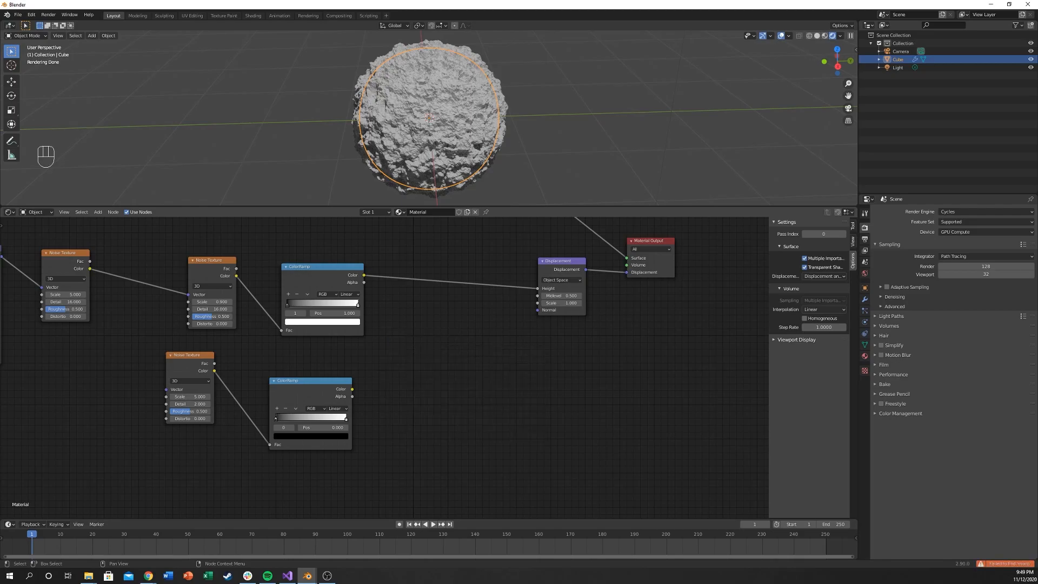
Blend both ColorRamps through a Mix node into Displacement height, undoing a color change
key(shift+a)
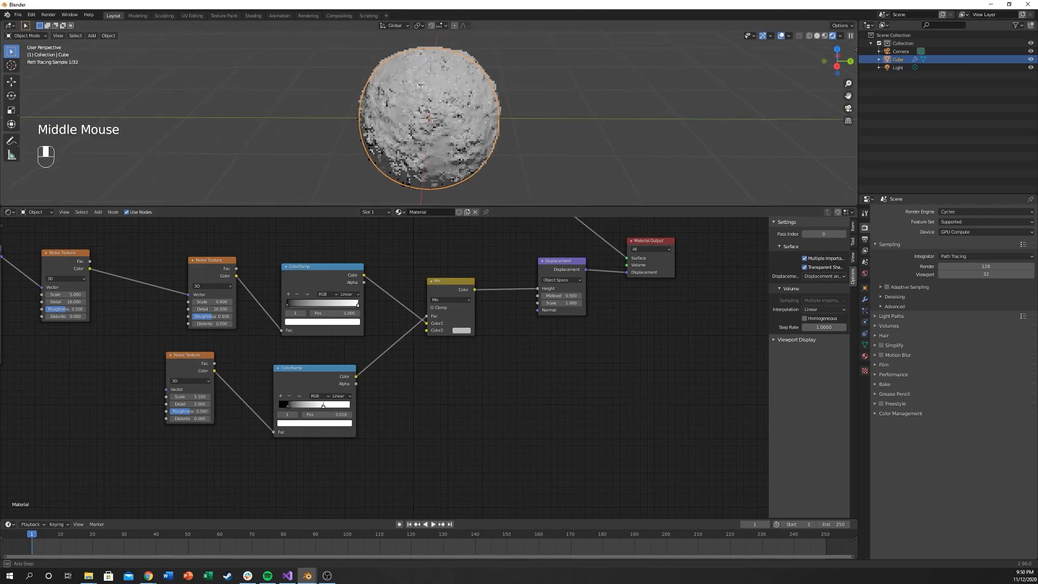
scroll(up, 3)
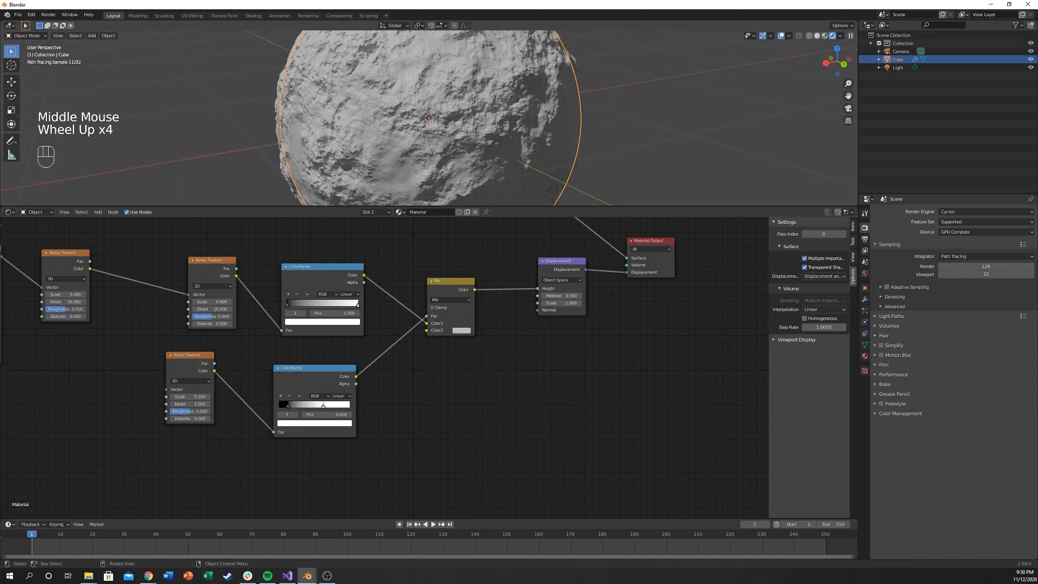
scroll(up, 3)
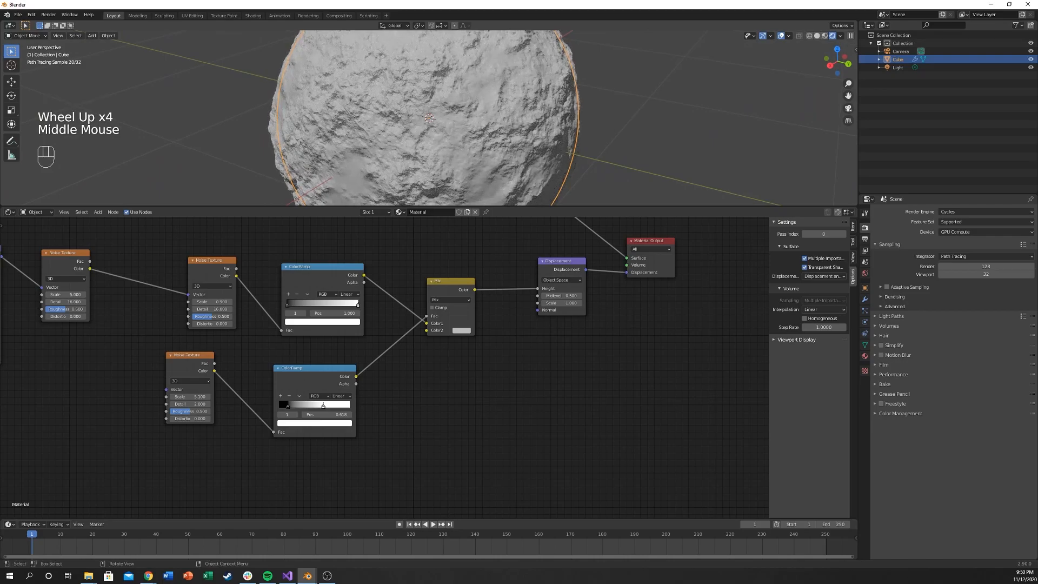
scroll(down, 3)
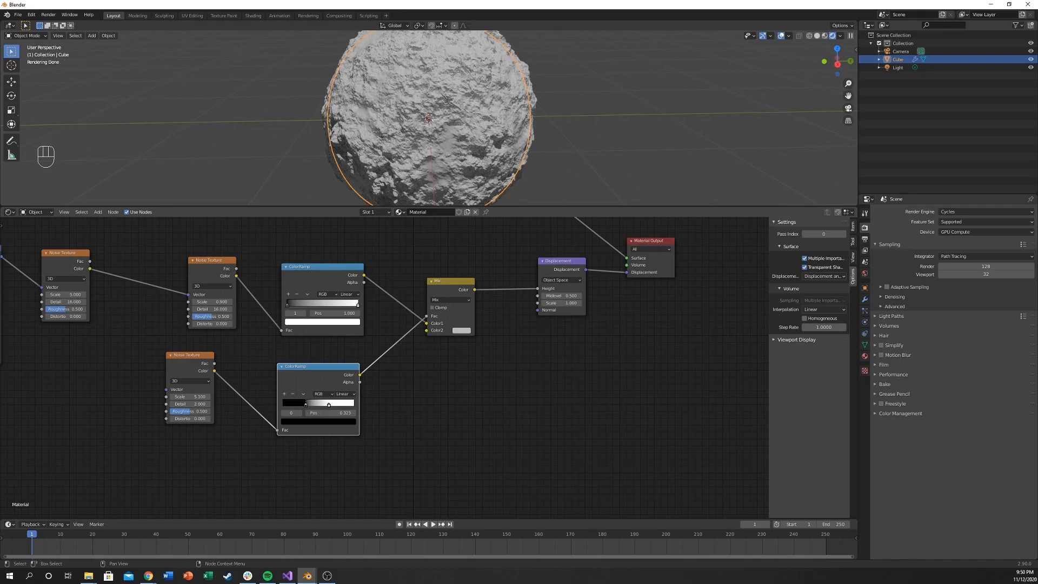
click(461, 331)
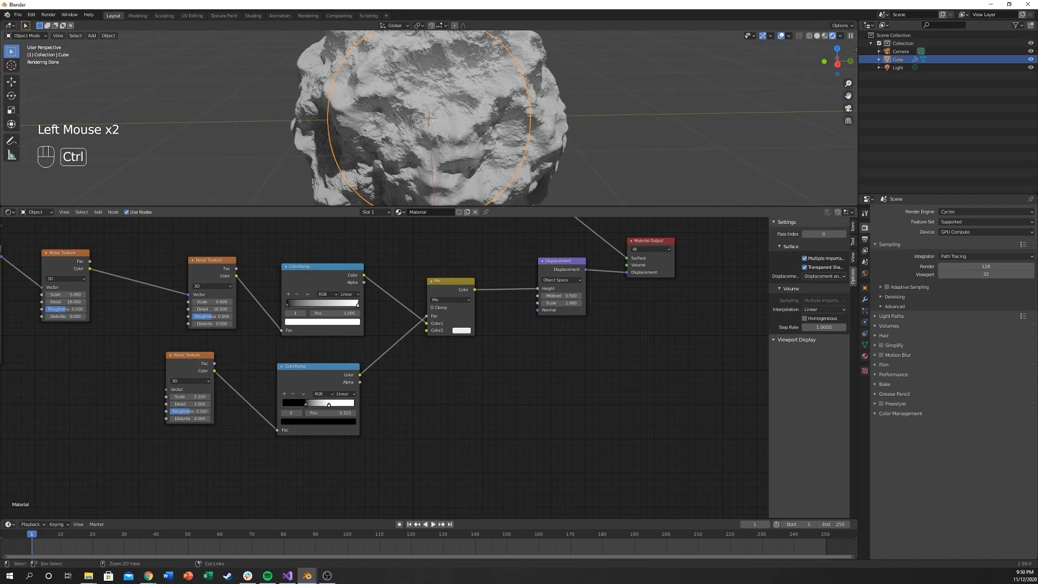
key(ctrl+z)
text(mix)
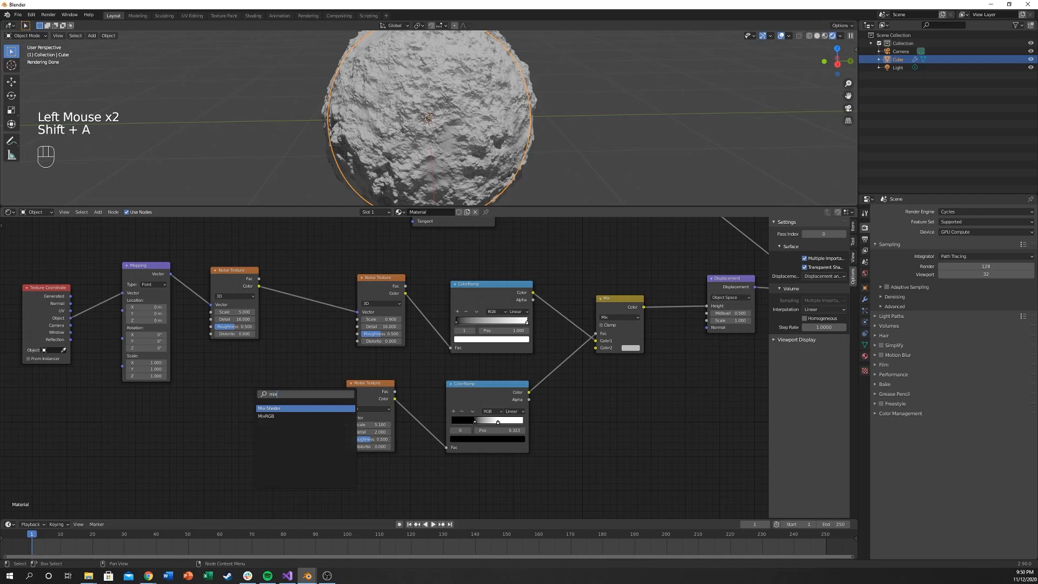
Insert a MixRGB node between the first Noise Texture and the Mapping vector
click(269, 408)
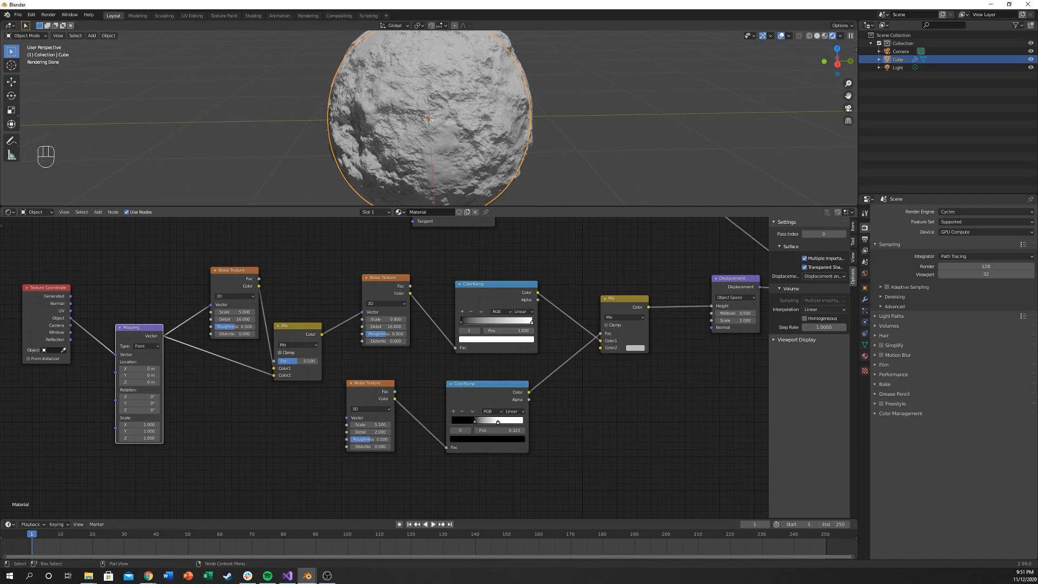
click(298, 361)
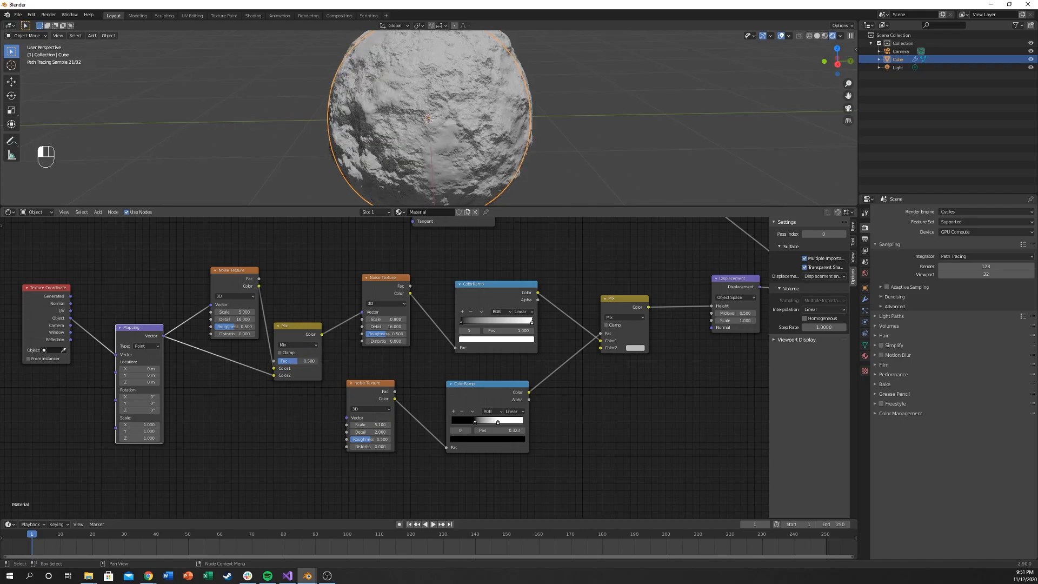
scroll(up, 3)
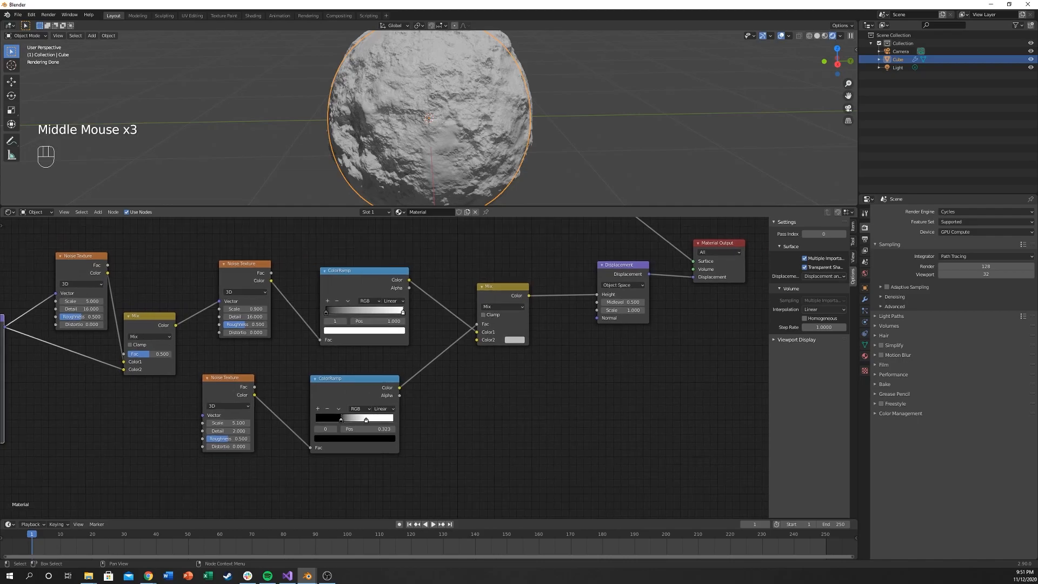
drag(400, 311, 337, 310)
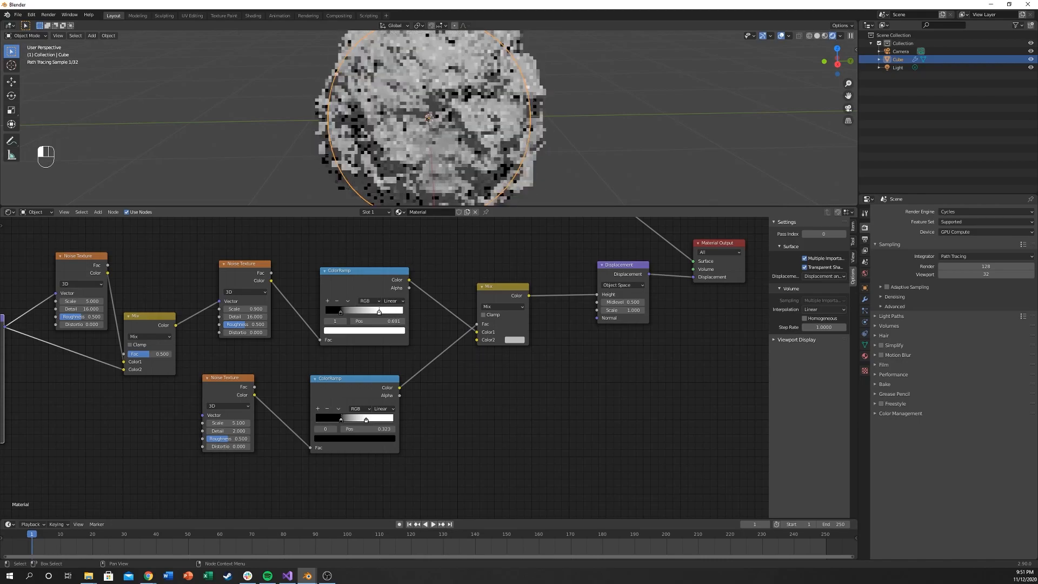
Drag the upper ColorRamp stop down to about 0.218 for a craggier rock
drag(379, 312, 373, 311)
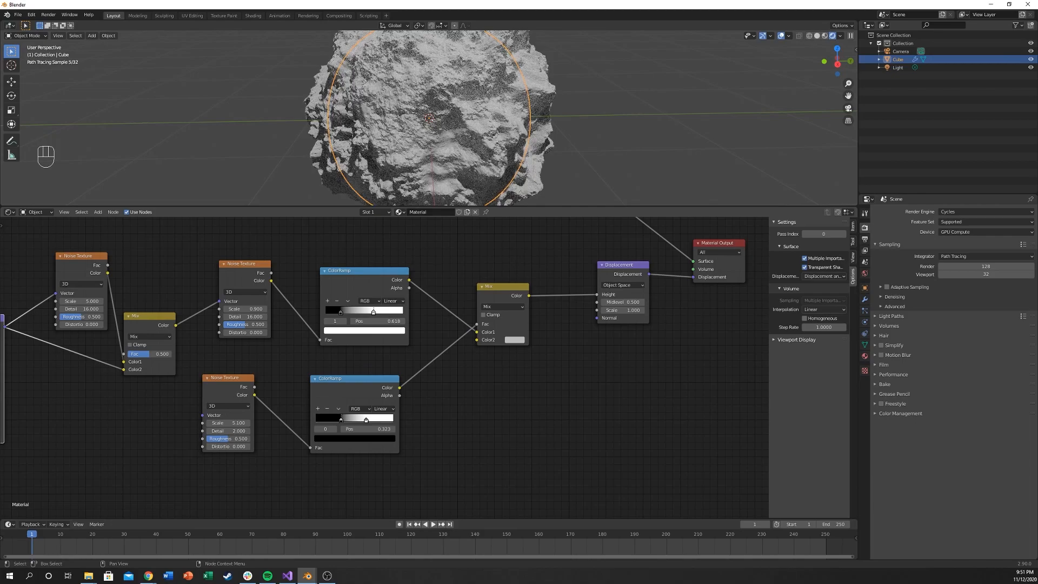
drag(374, 312, 342, 311)
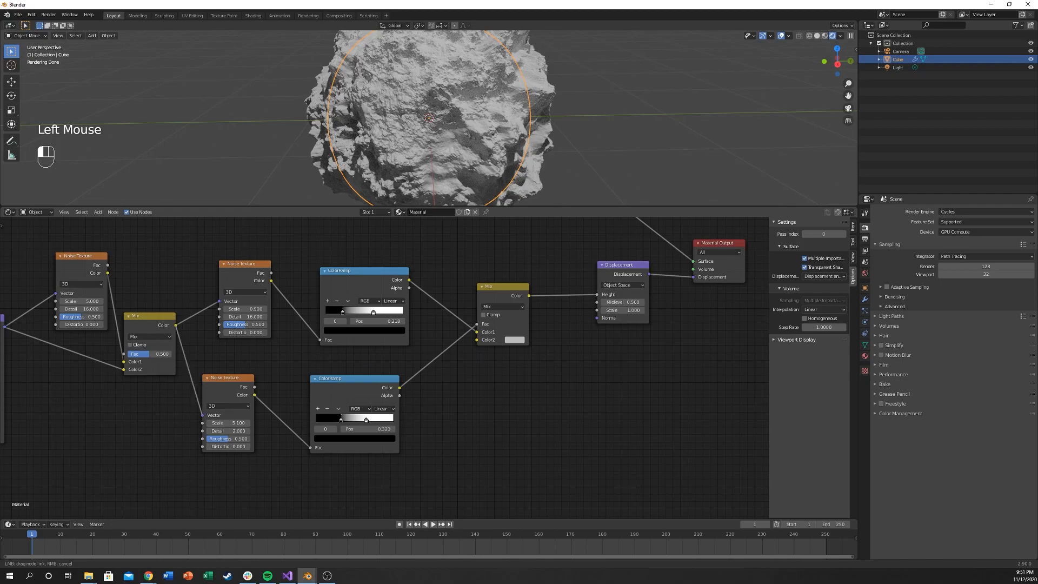
Undo the last node change and retune the lower Noise Texture and ColorRamp into broad craggy ridges
key(ctrl+z)
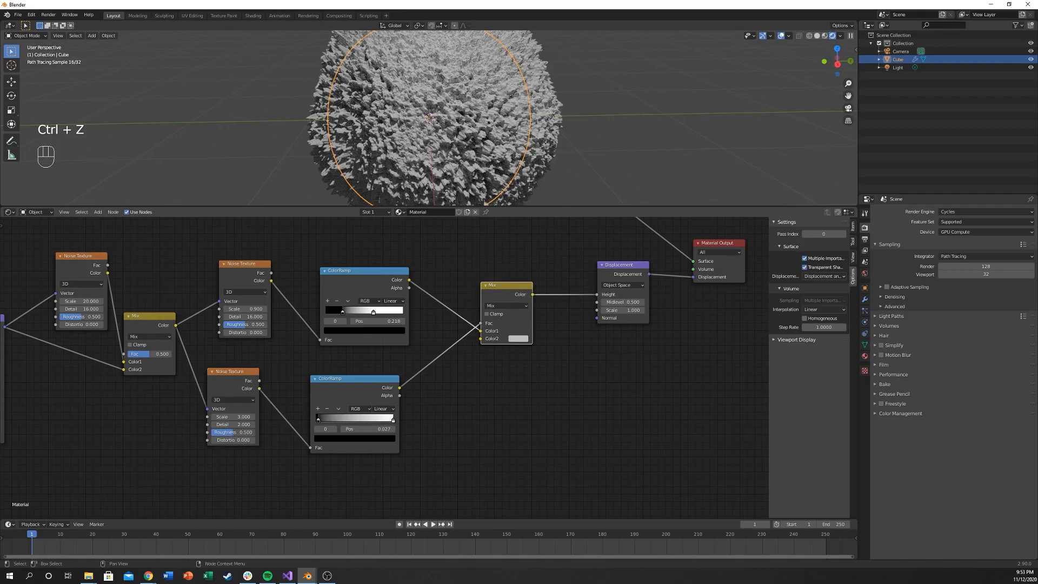
scroll(down, 3)
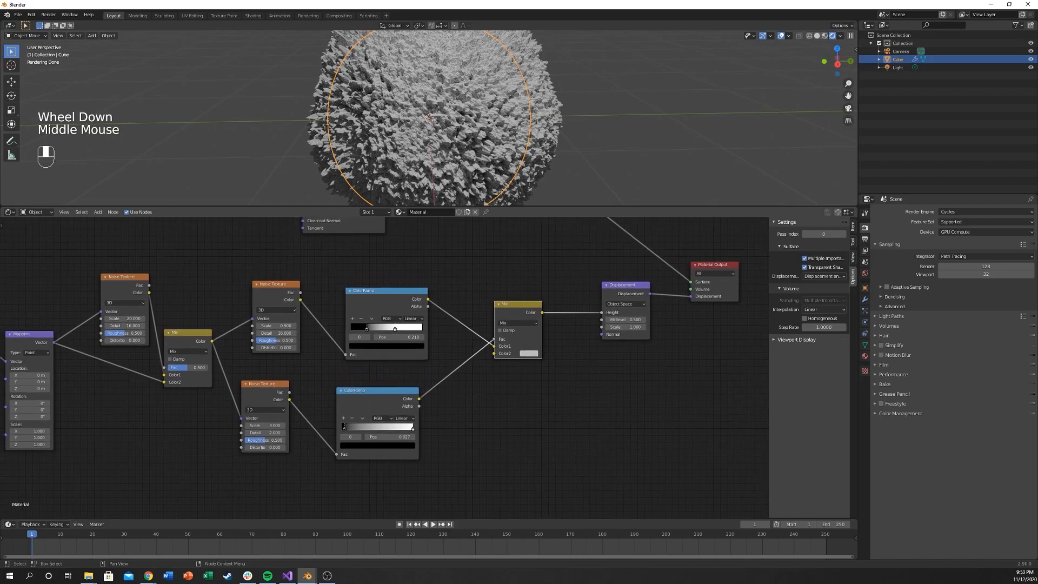
scroll(down, 3)
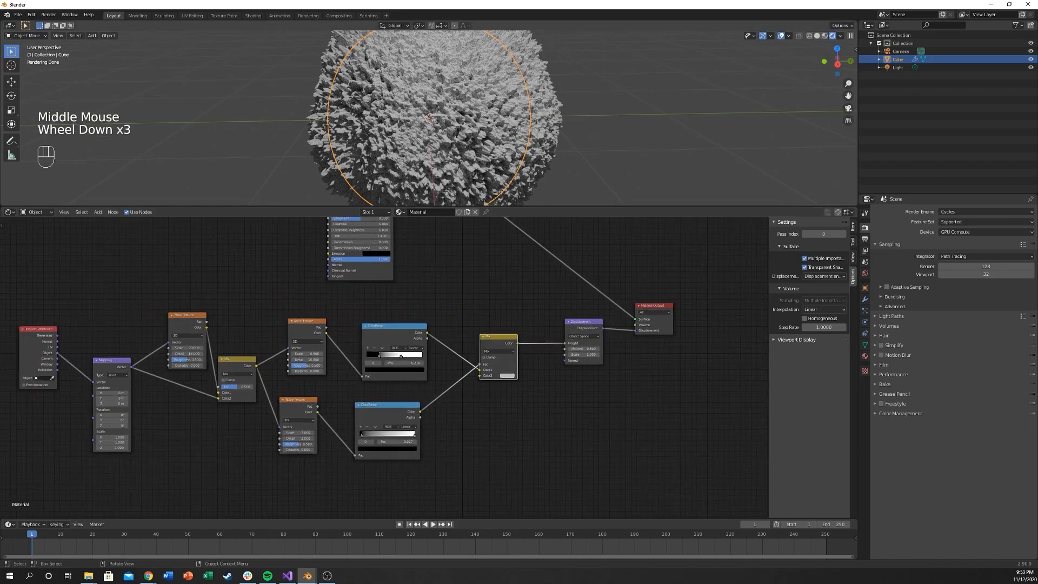
scroll(up, 3)
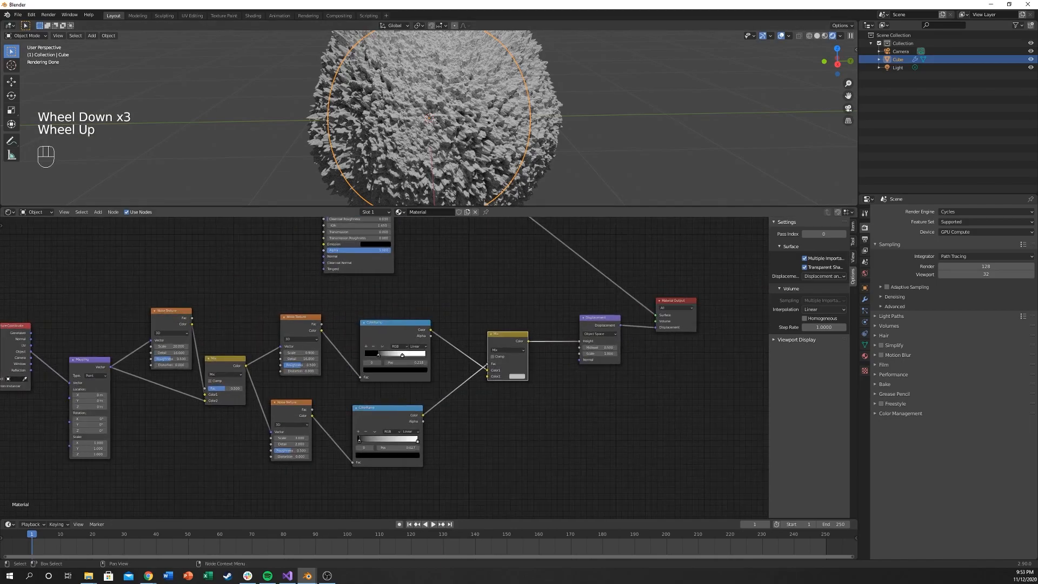
scroll(up, 3)
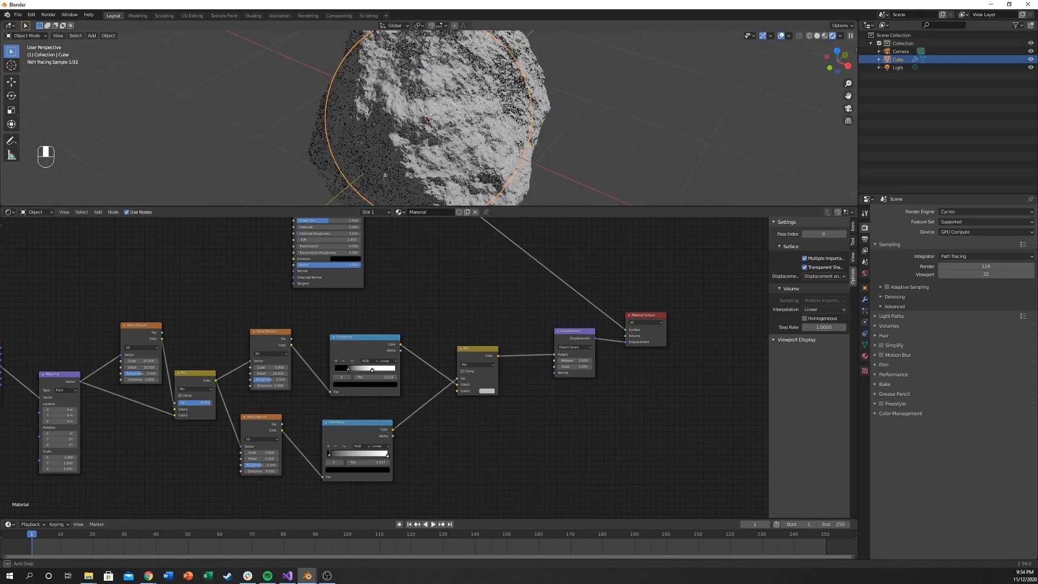
scroll(up, 3)
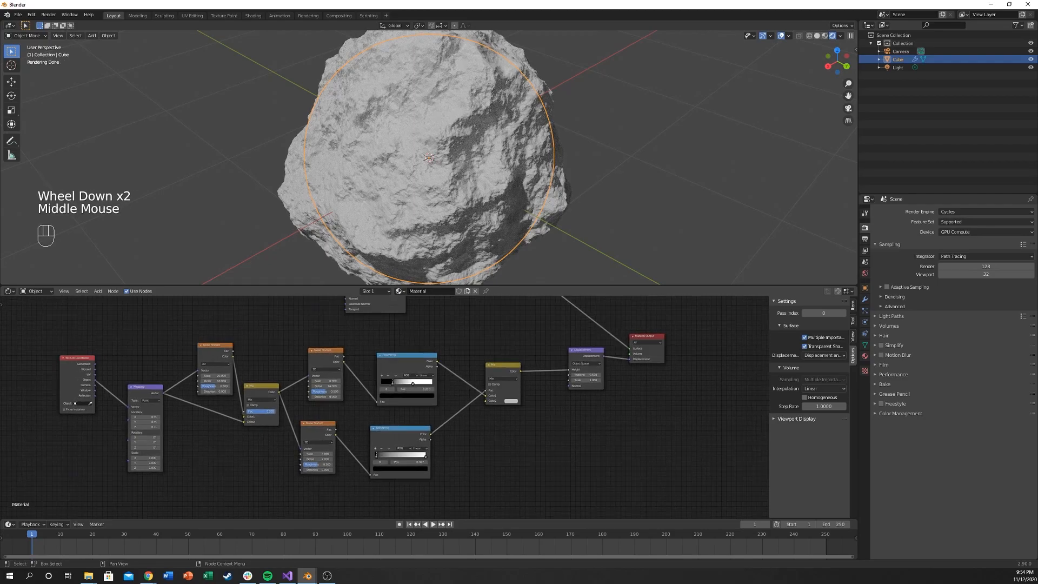
Shift the Mapping node's Location X from 20.2 m to 26.8 m, reshaping the boulder
scroll(up, 3)
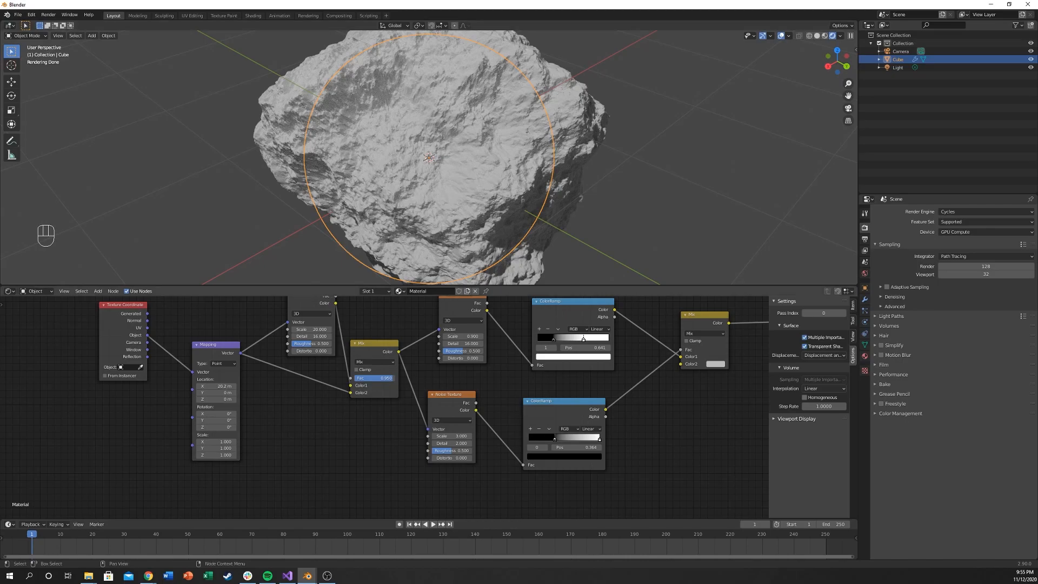
scroll(down, 3)
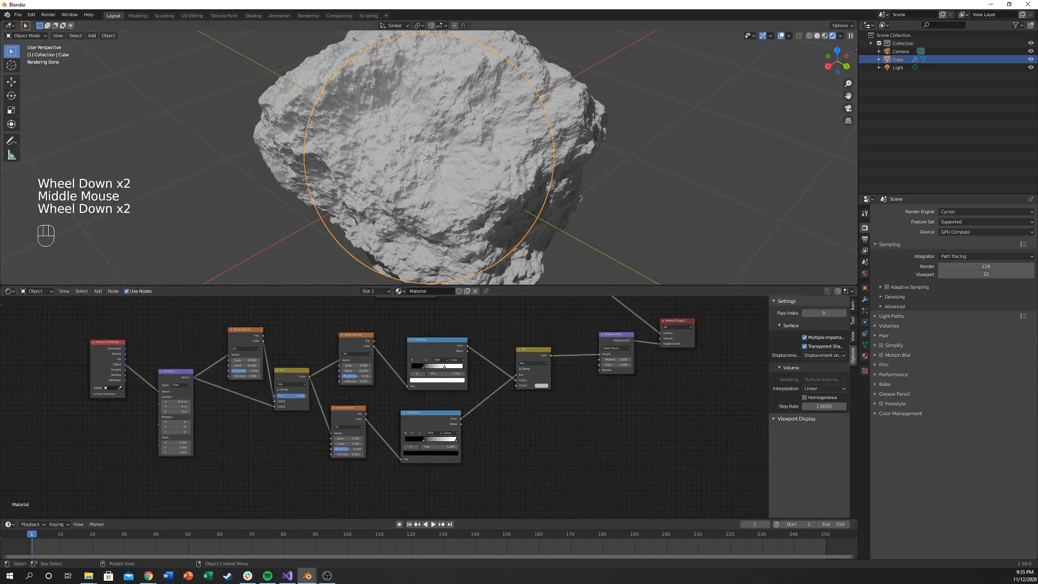
scroll(up, 3)
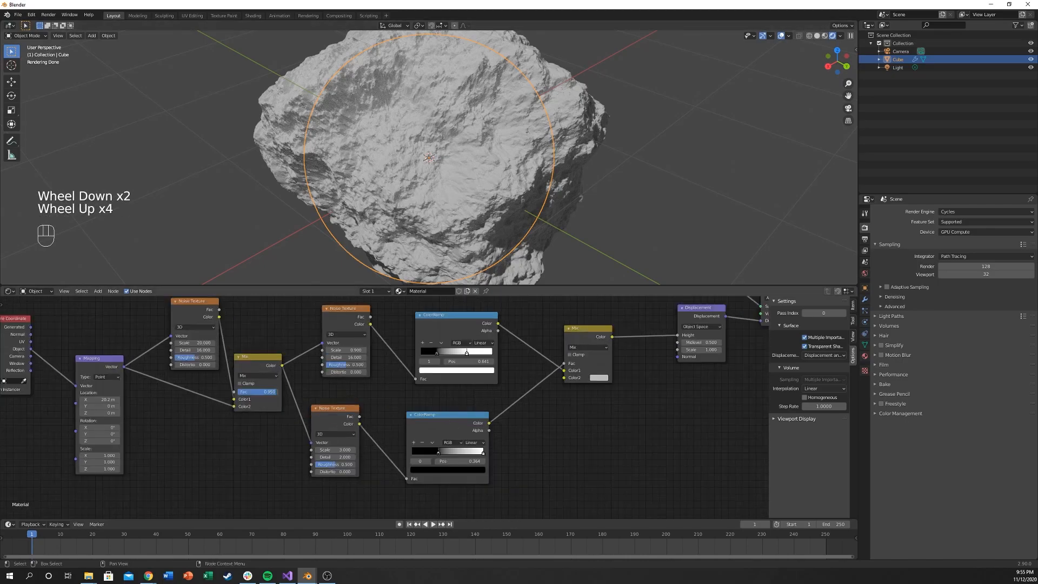
mouse_move(99, 399)
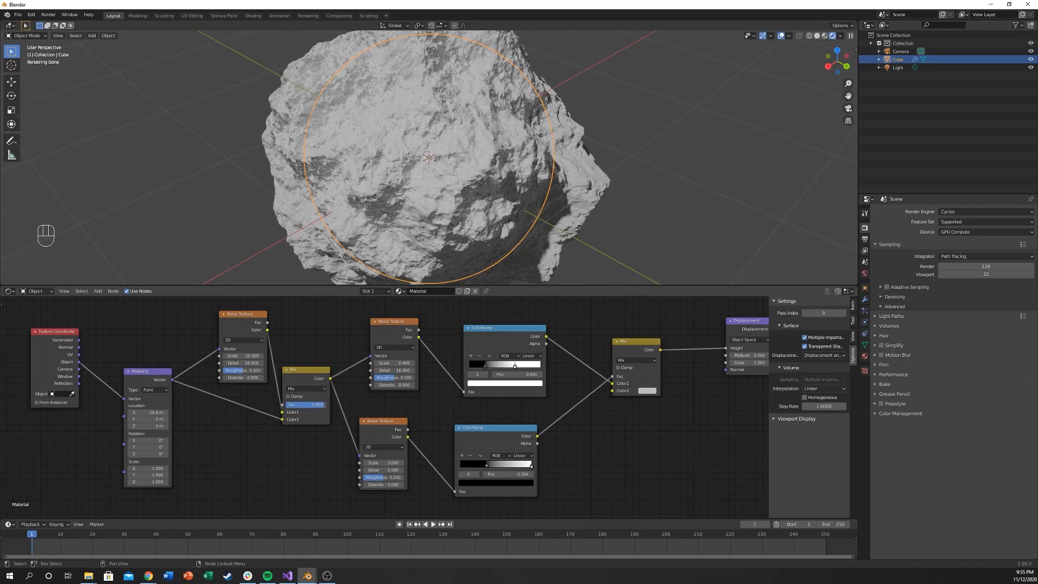
scroll(down, 3)
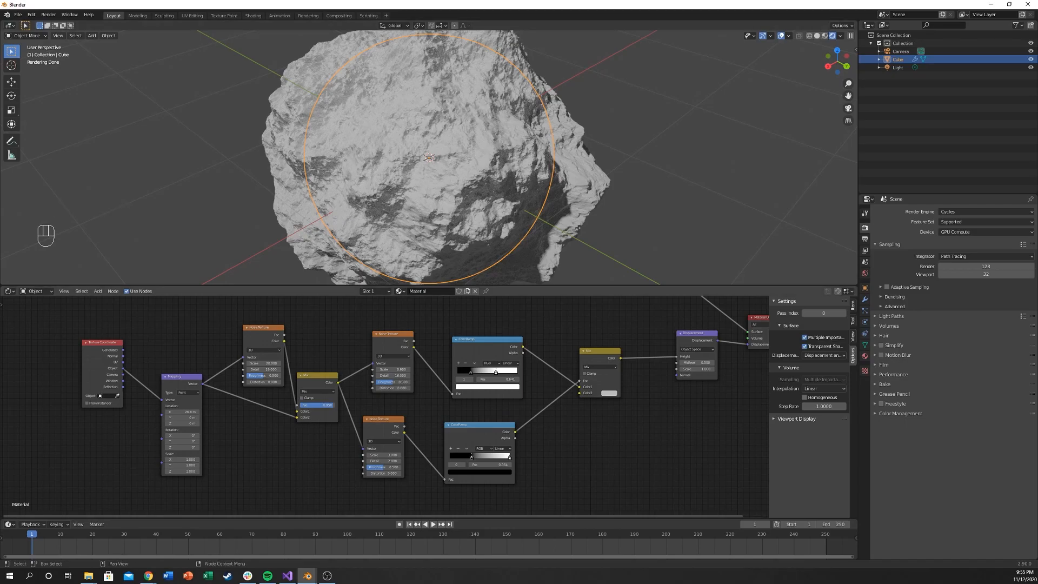
scroll(down, 3)
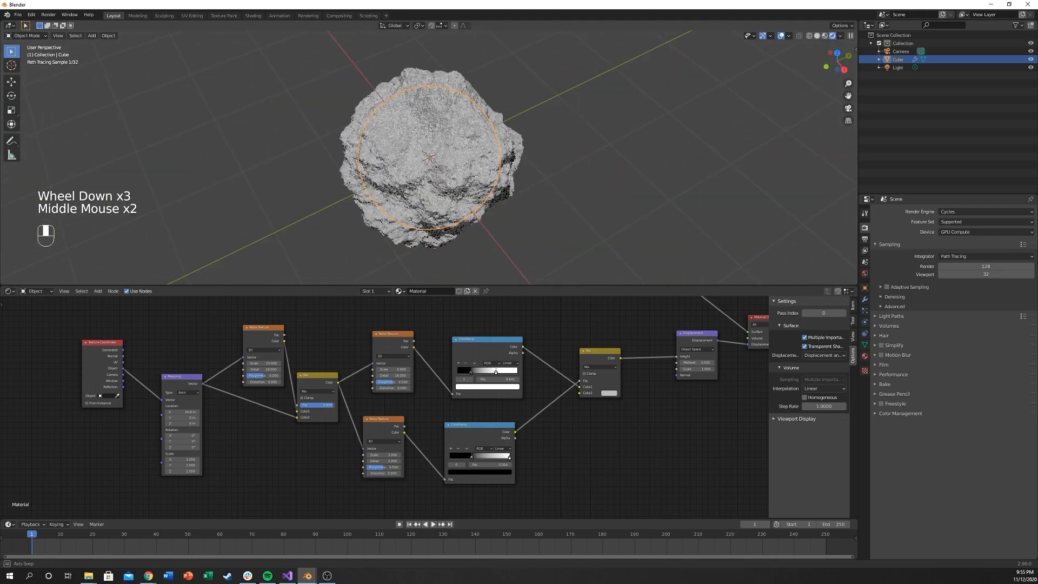
Navigate the viewport and Shader Editor to frame the material's Principled BSDF node
scroll(up, 3)
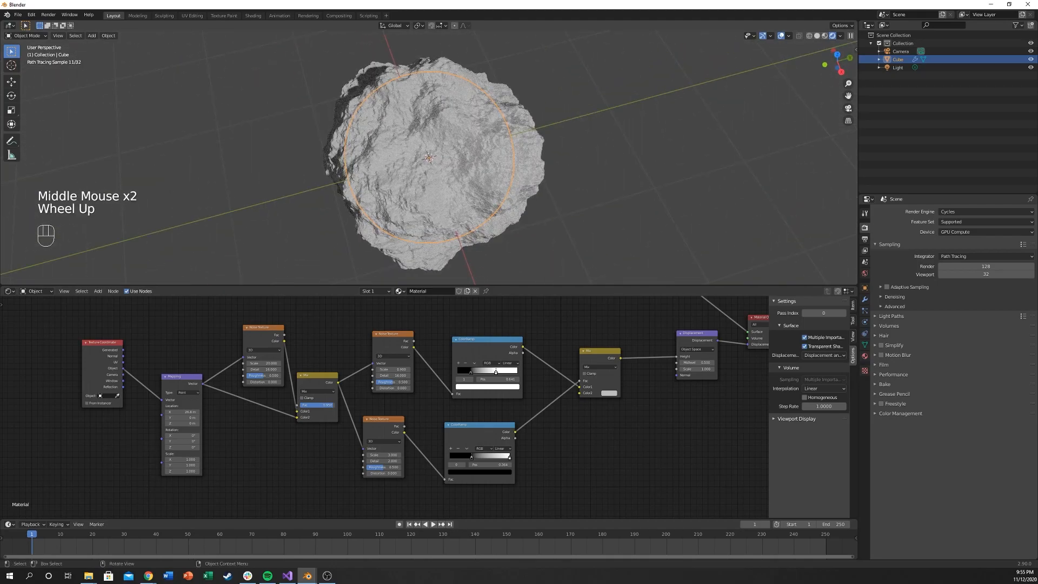
scroll(up, 3)
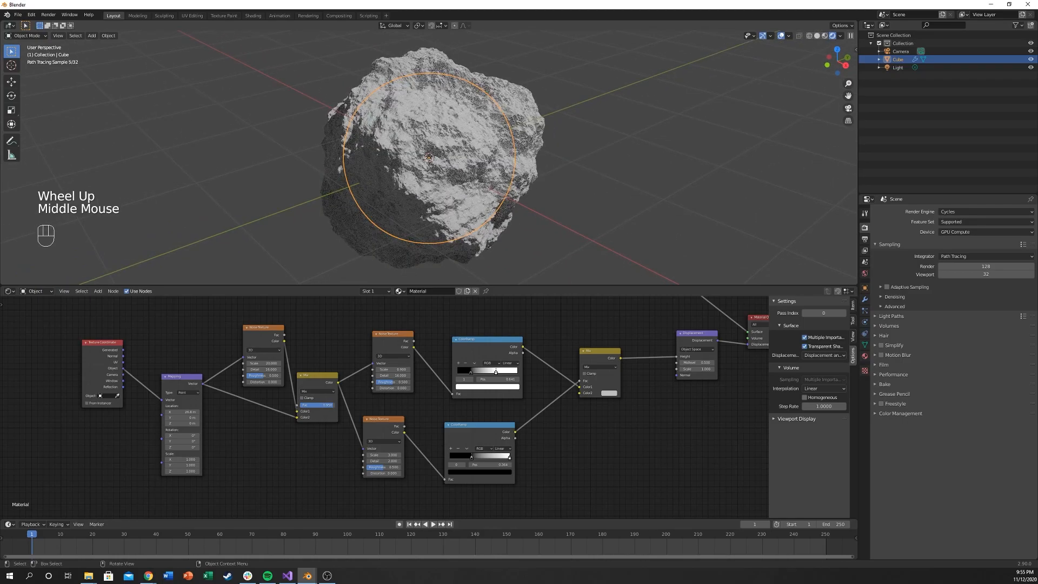
scroll(down, 3)
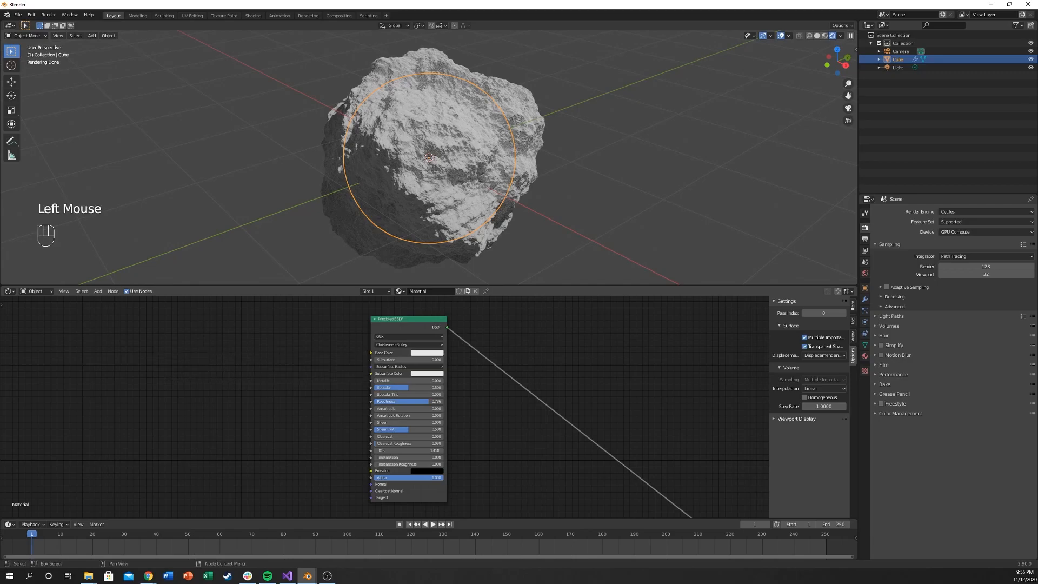
scroll(down, 3)
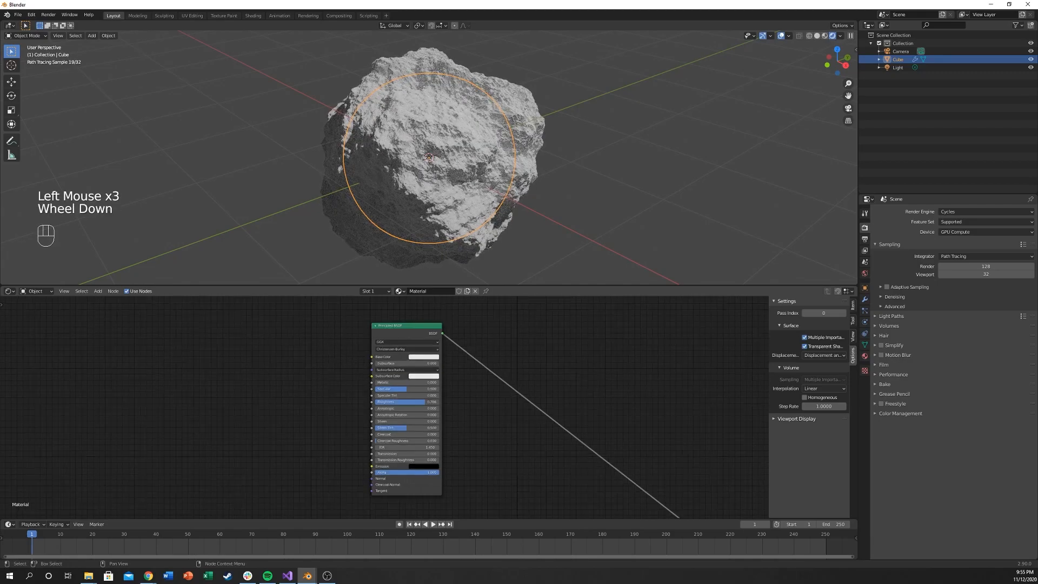